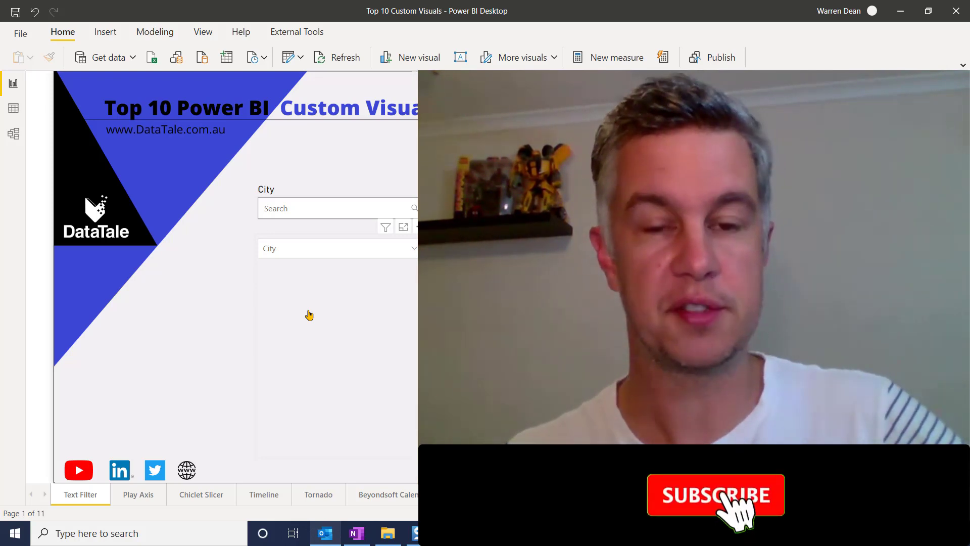
Search 'ba' in the city Text Filter to narrow the sales table, then clear it
{"action": "left_click", "coordinate": [718, 497]}
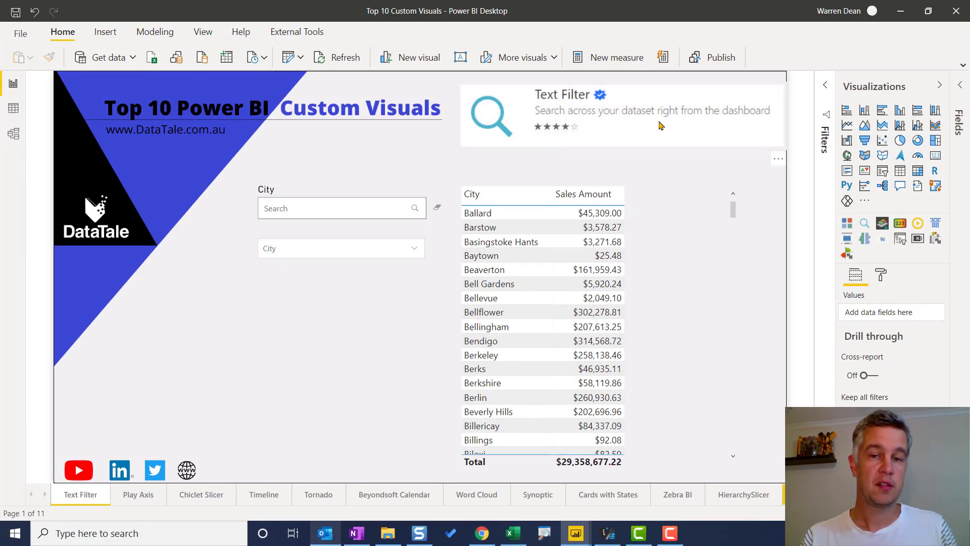
{"action": "mouse_move", "coordinate": [669, 153]}
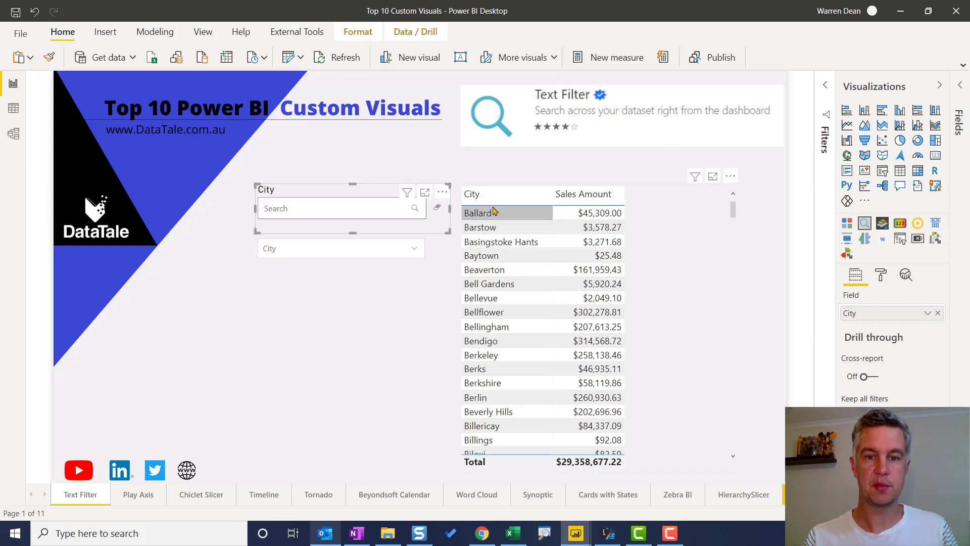
{"action": "type", "text": "balla"}
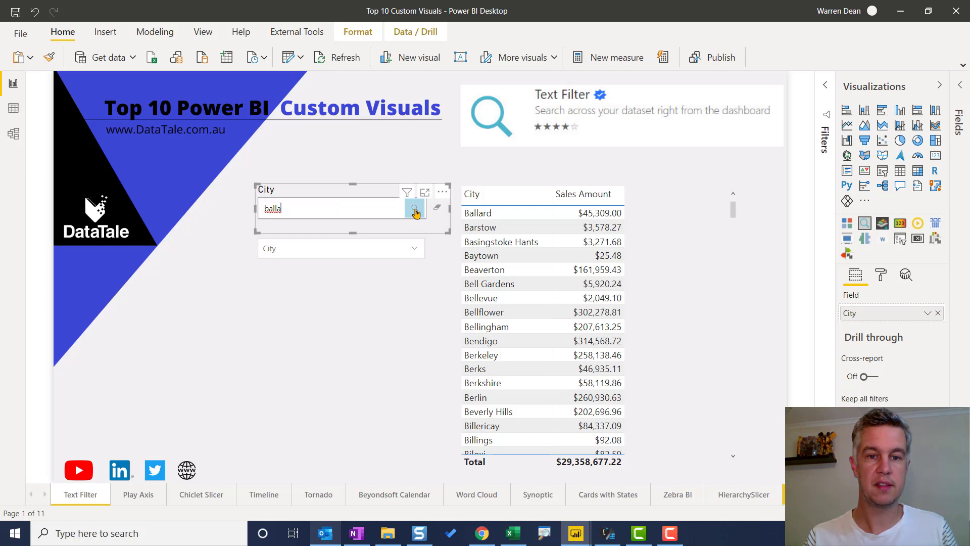
{"action": "left_click", "coordinate": [414, 209]}
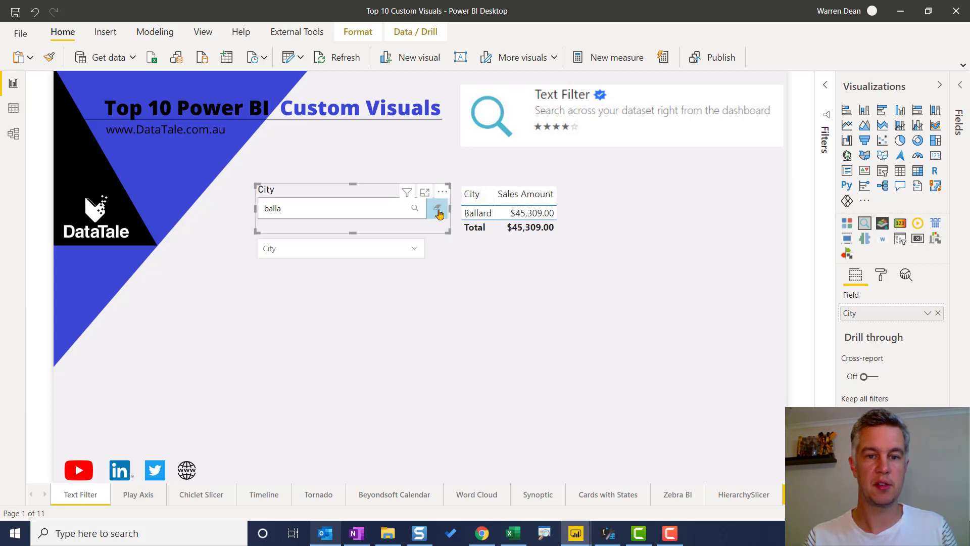
{"action": "left_click", "coordinate": [439, 210]}
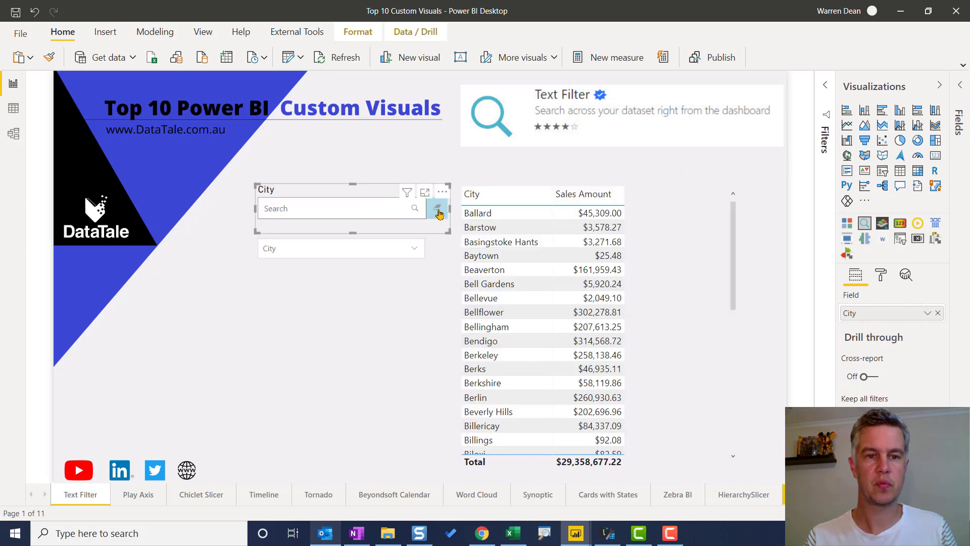
In the dropdown text filter, search 'ba' and select Ballard and Baytown
{"action": "left_click", "coordinate": [438, 211]}
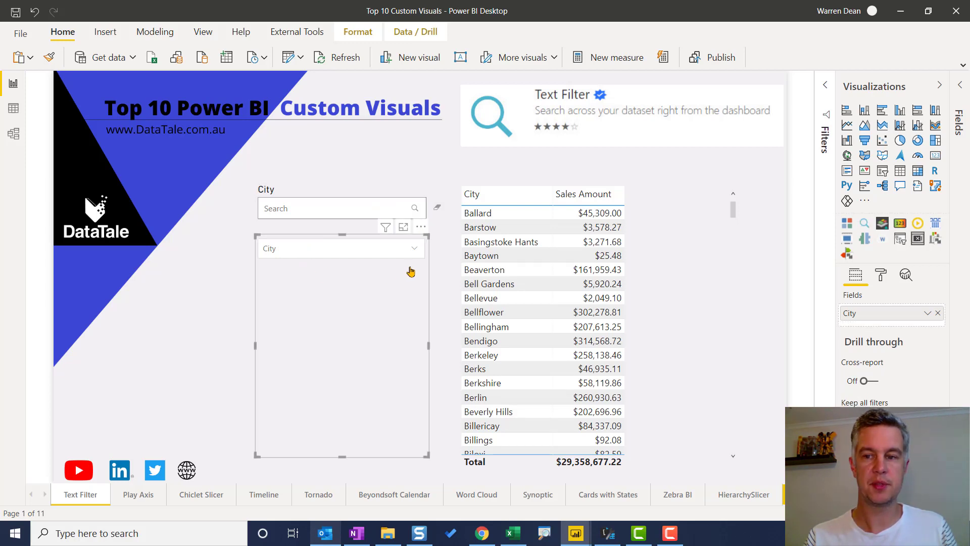
{"action": "mouse_move", "coordinate": [918, 238]}
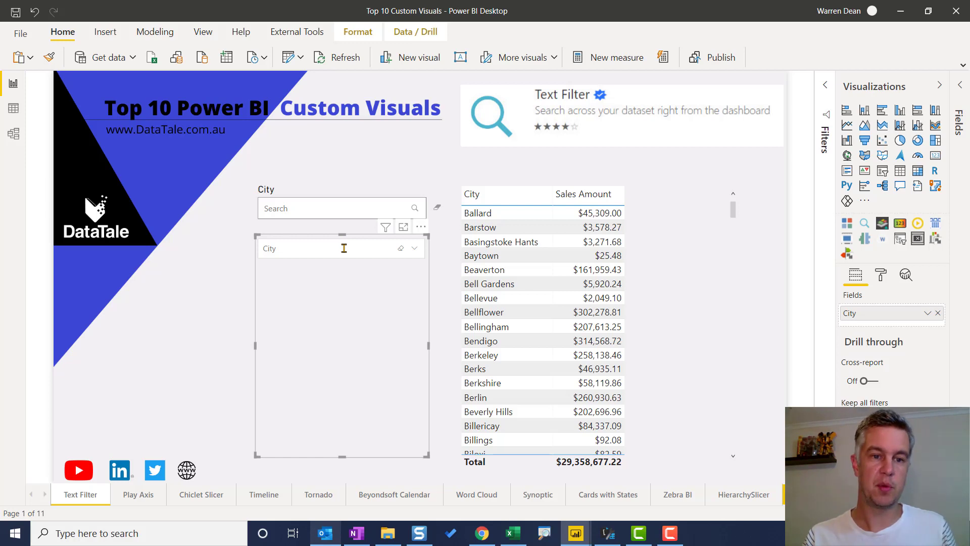
{"action": "type", "text": "ba"}
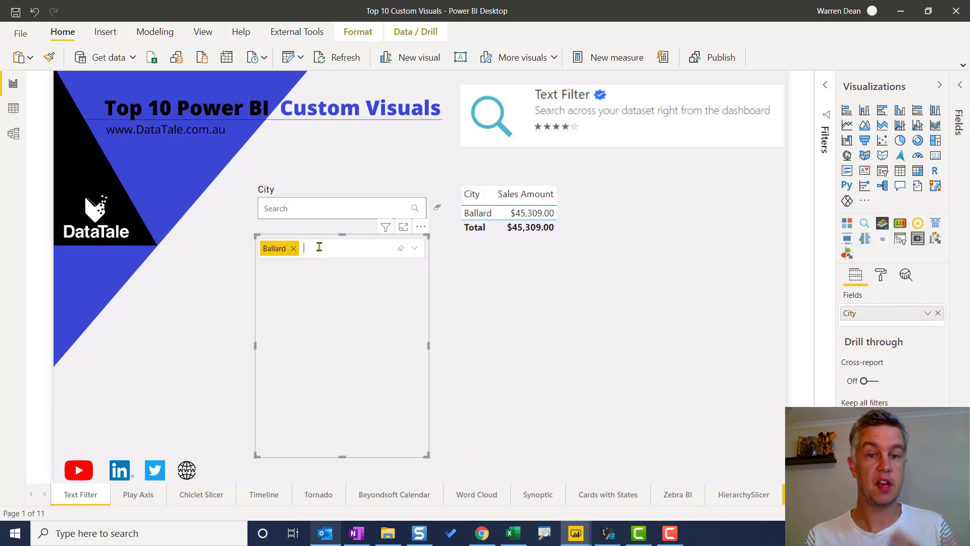
{"action": "type", "text": "ba"}
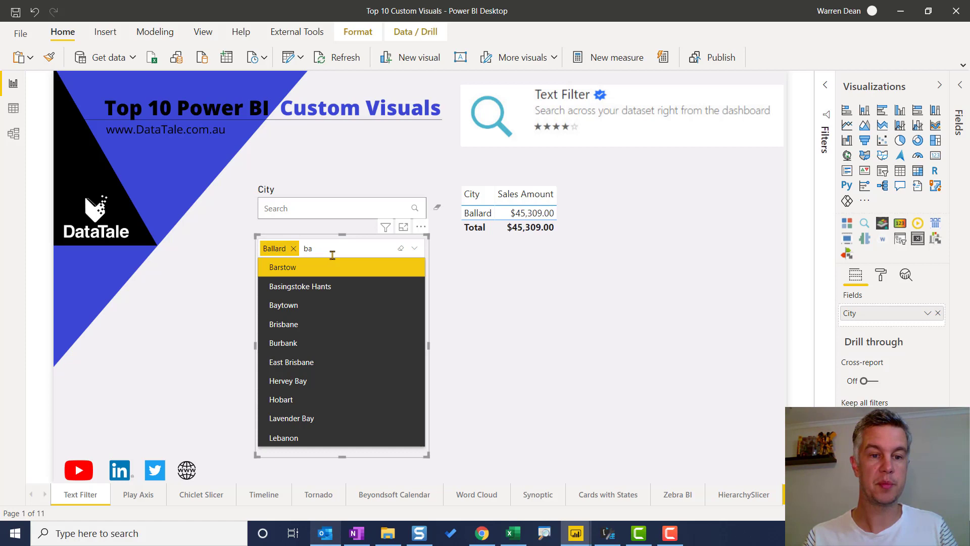
{"action": "left_click", "coordinate": [283, 306]}
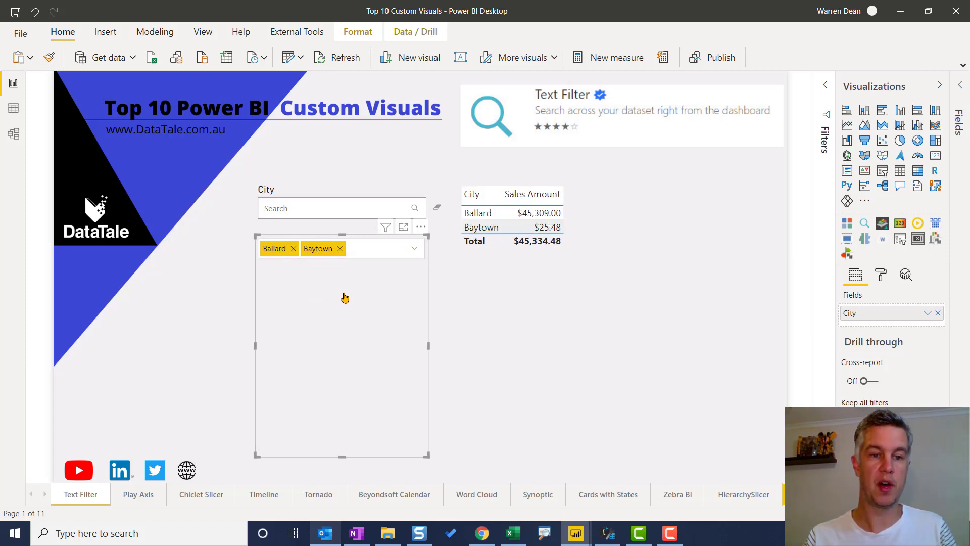
{"action": "mouse_move", "coordinate": [370, 287]}
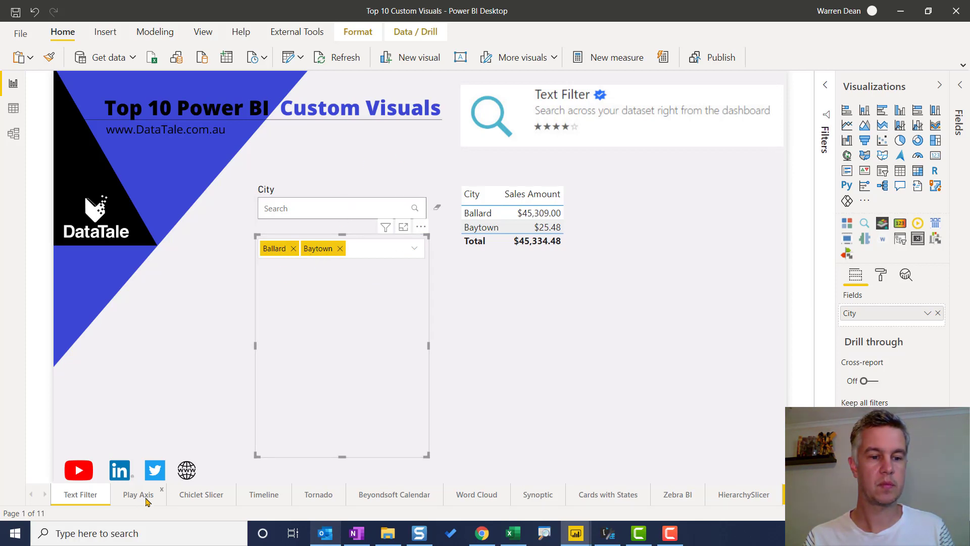
Switch to the Play Axis page and pause the fiscal-year animation on the scatter
{"action": "left_click", "coordinate": [137, 494]}
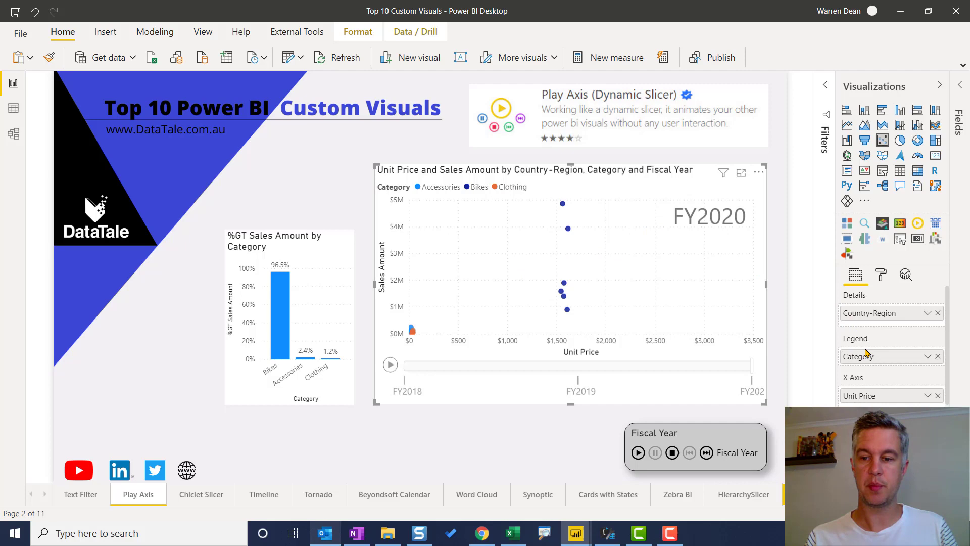
{"action": "scroll", "scroll_direction": "down", "scroll_amount": 3}
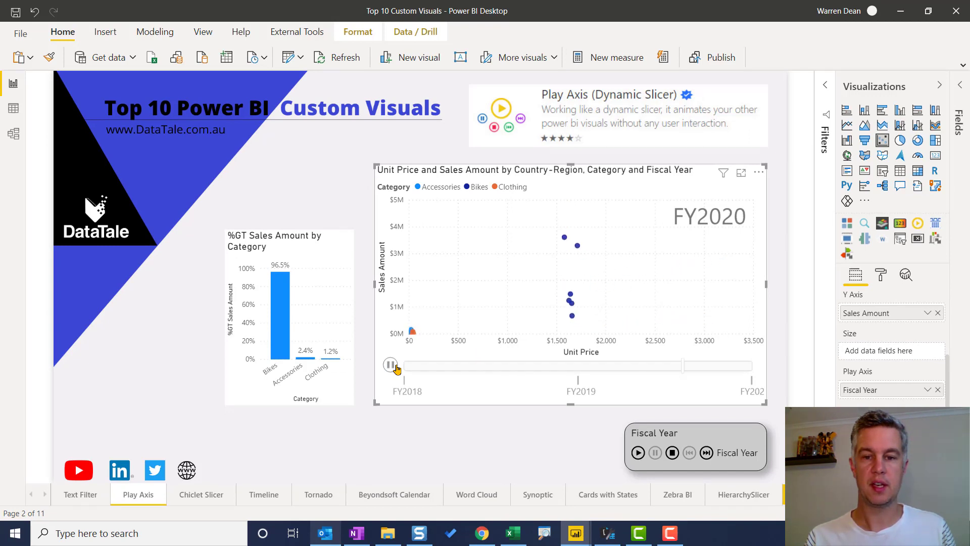
{"action": "left_click", "coordinate": [390, 364]}
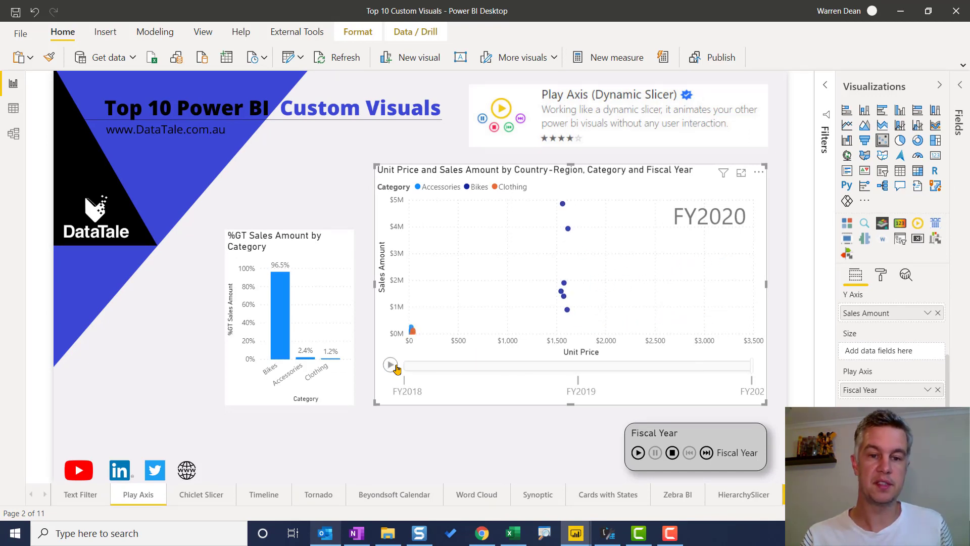
{"action": "mouse_move", "coordinate": [158, 276]}
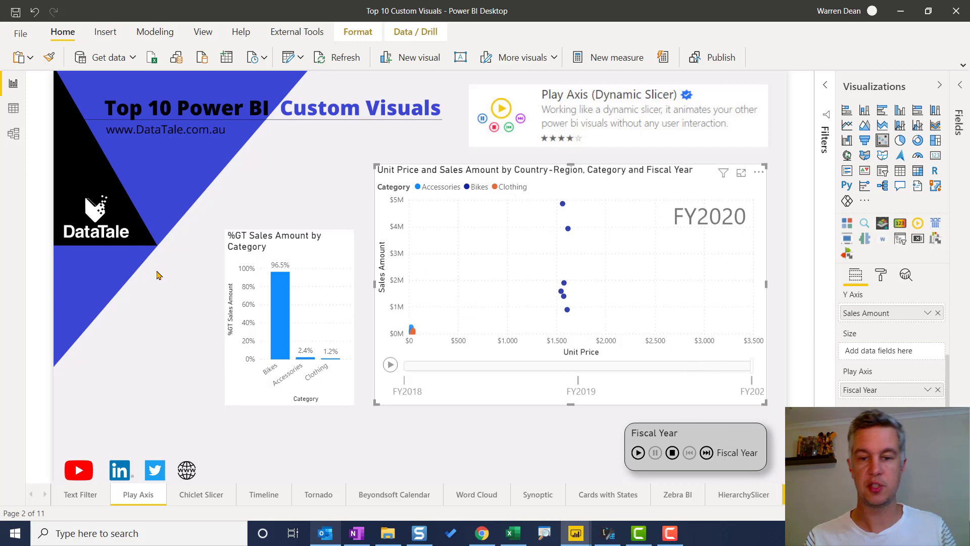
{"action": "mouse_move", "coordinate": [660, 267]}
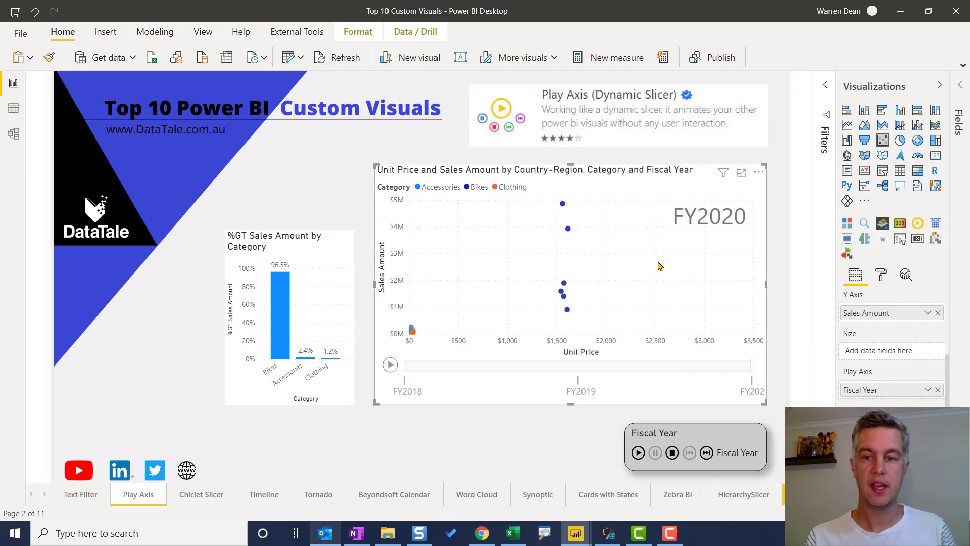
{"action": "mouse_move", "coordinate": [744, 225]}
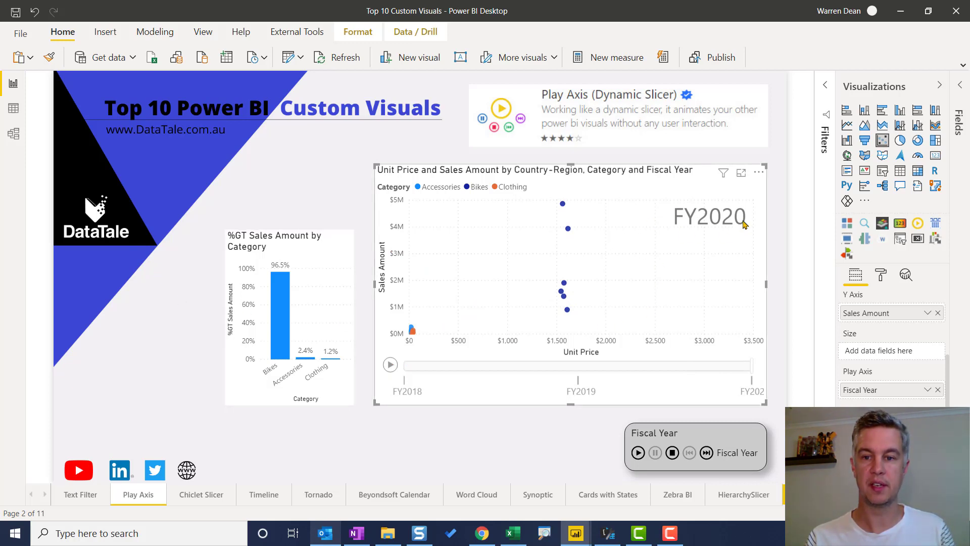
{"action": "mouse_move", "coordinate": [786, 228]}
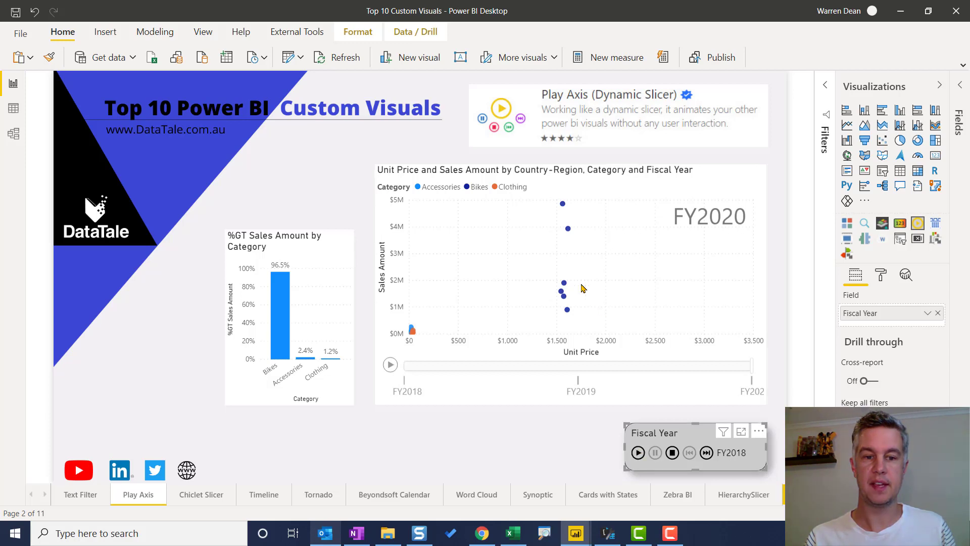
{"action": "mouse_move", "coordinate": [571, 276]}
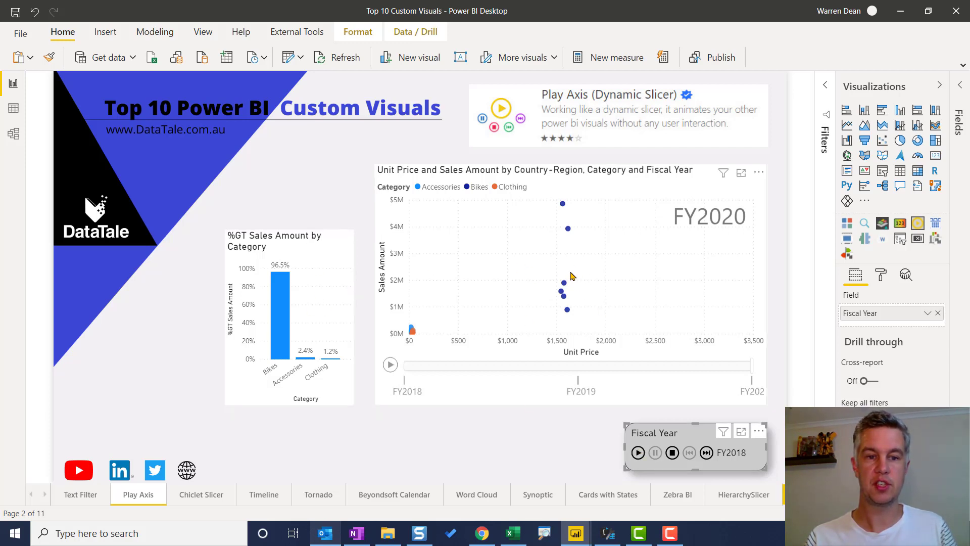
Start and stop the standalone Fiscal Year Play Axis slicer
{"action": "left_click", "coordinate": [638, 453]}
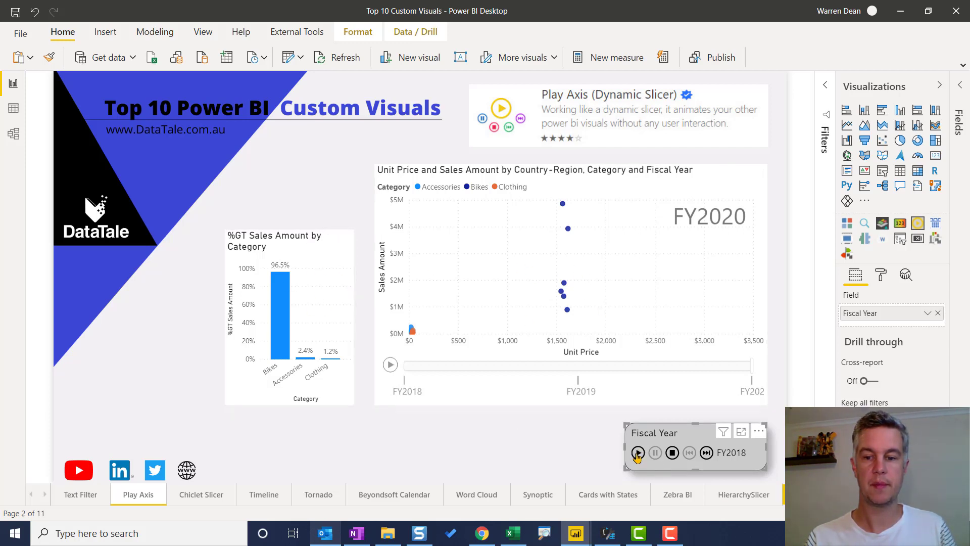
{"action": "left_click", "coordinate": [638, 453]}
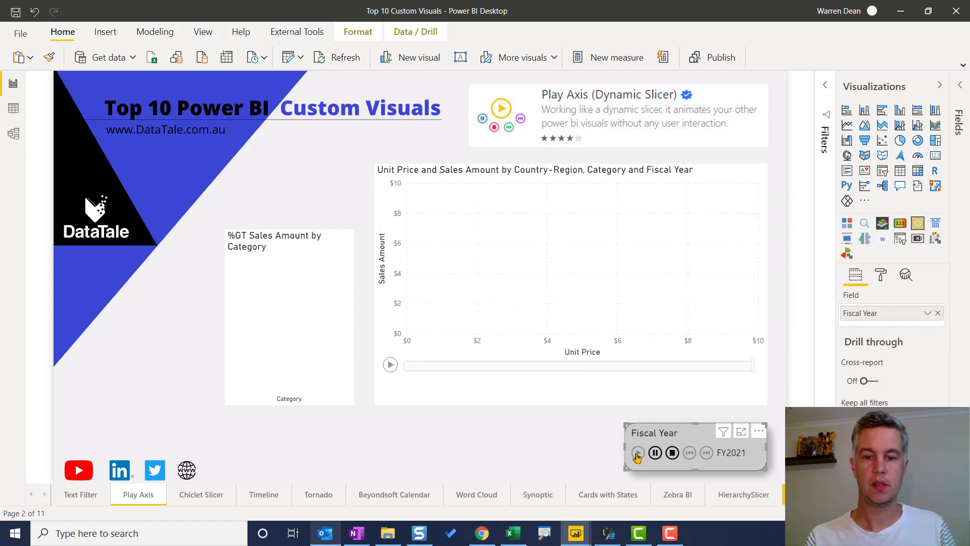
{"action": "left_click", "coordinate": [637, 452]}
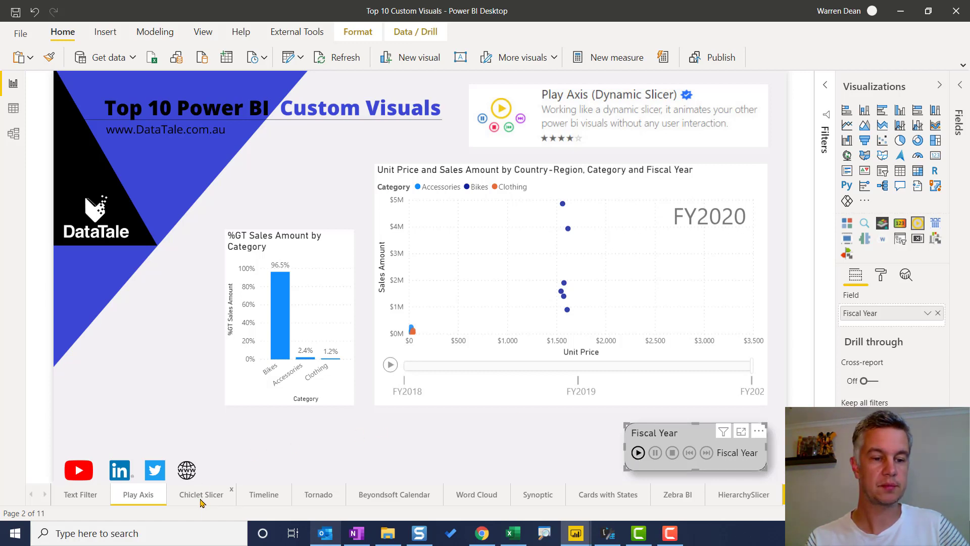
On the Chiclet Slicer page, filter countries with a flag tile and clear it again
{"action": "left_click", "coordinate": [201, 494]}
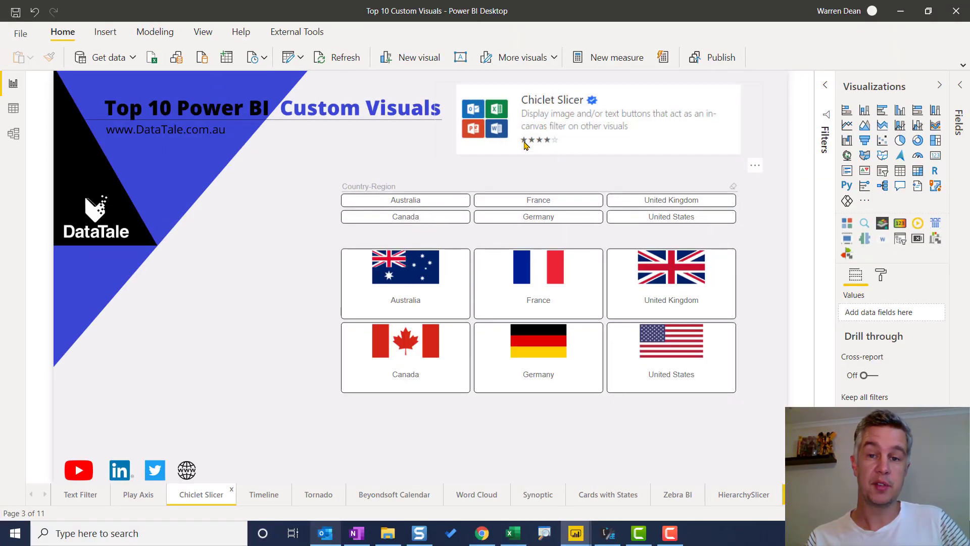
{"action": "mouse_move", "coordinate": [521, 145]}
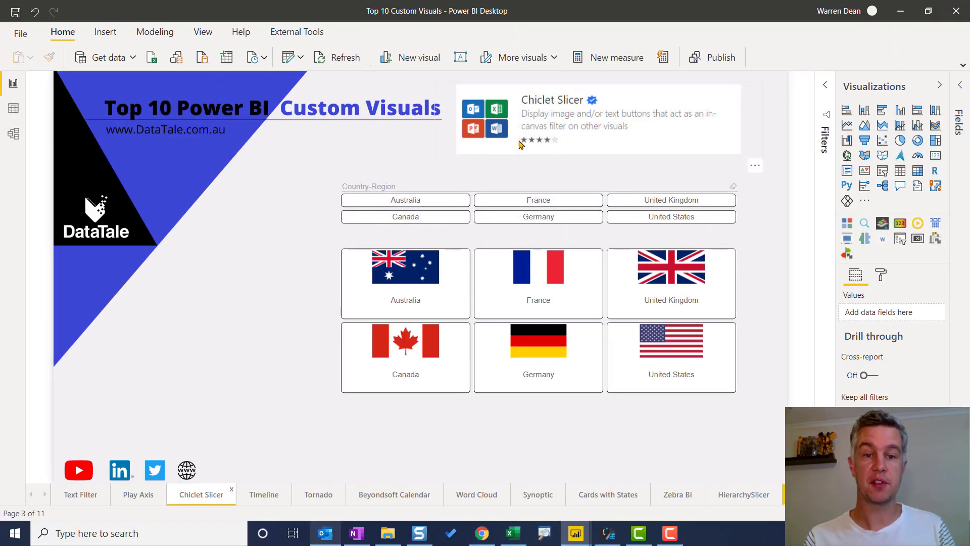
{"action": "mouse_move", "coordinate": [709, 189]}
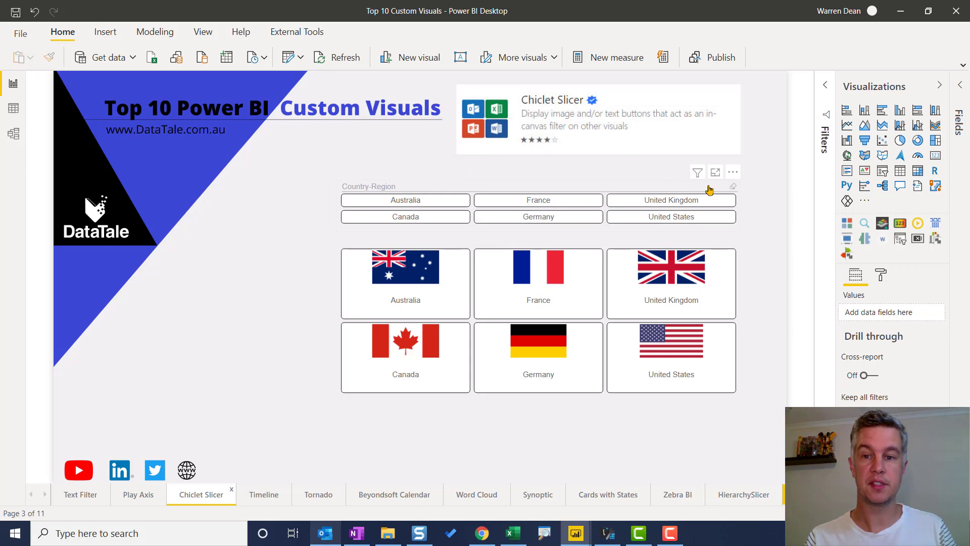
{"action": "left_click", "coordinate": [405, 217]}
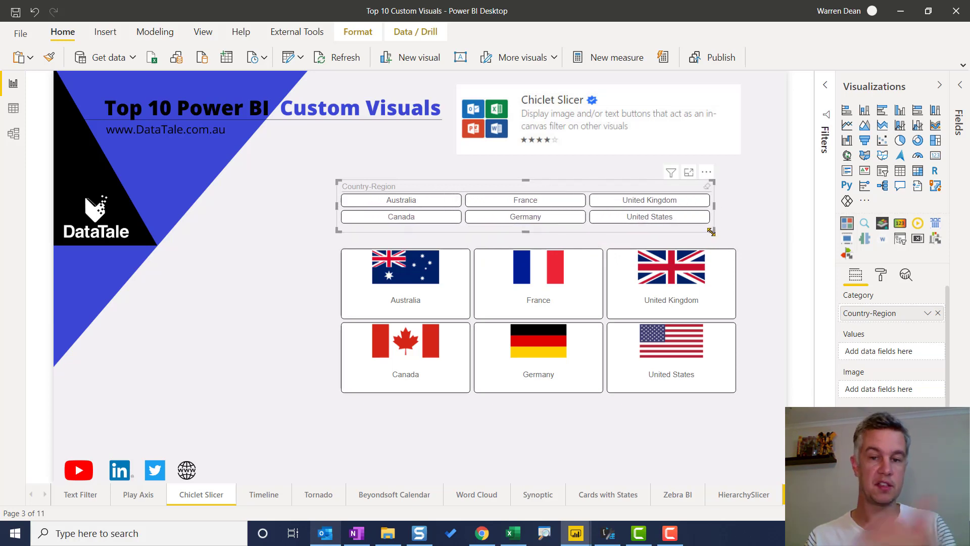
{"action": "mouse_move", "coordinate": [704, 237]}
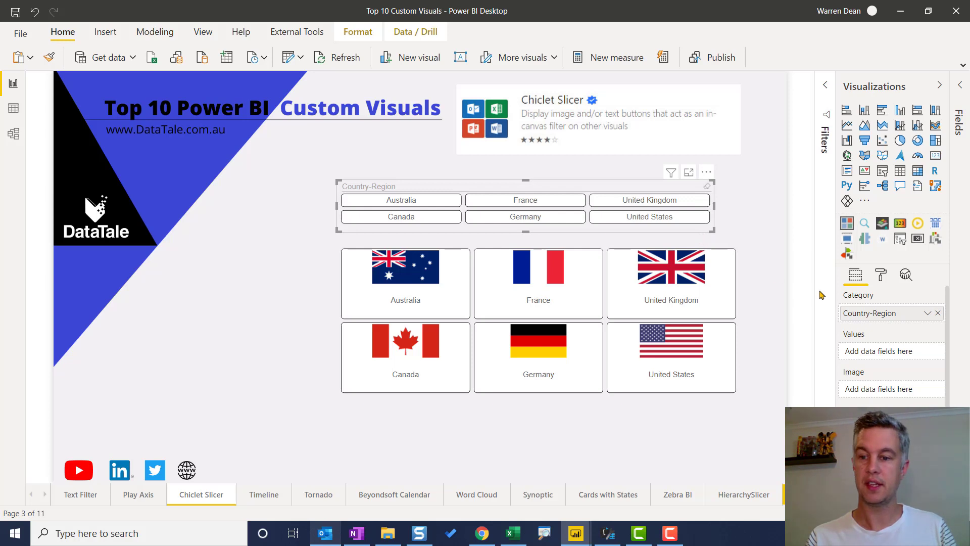
{"action": "mouse_move", "coordinate": [734, 253]}
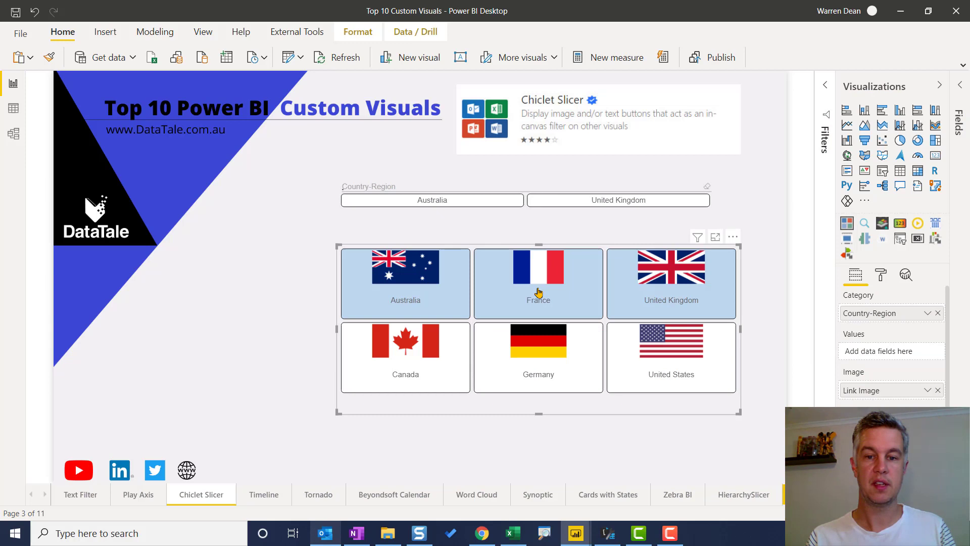
{"action": "left_click", "coordinate": [538, 280]}
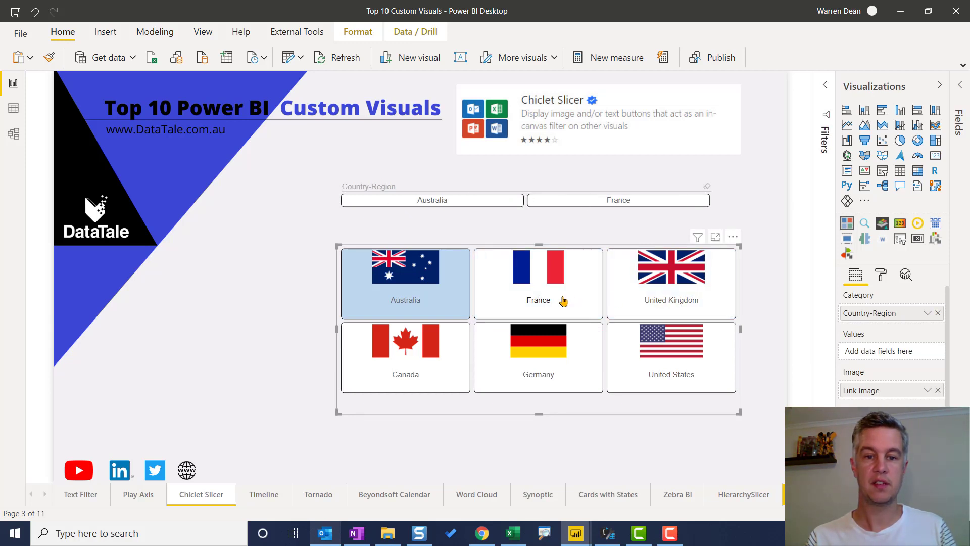
{"action": "left_click", "coordinate": [435, 357]}
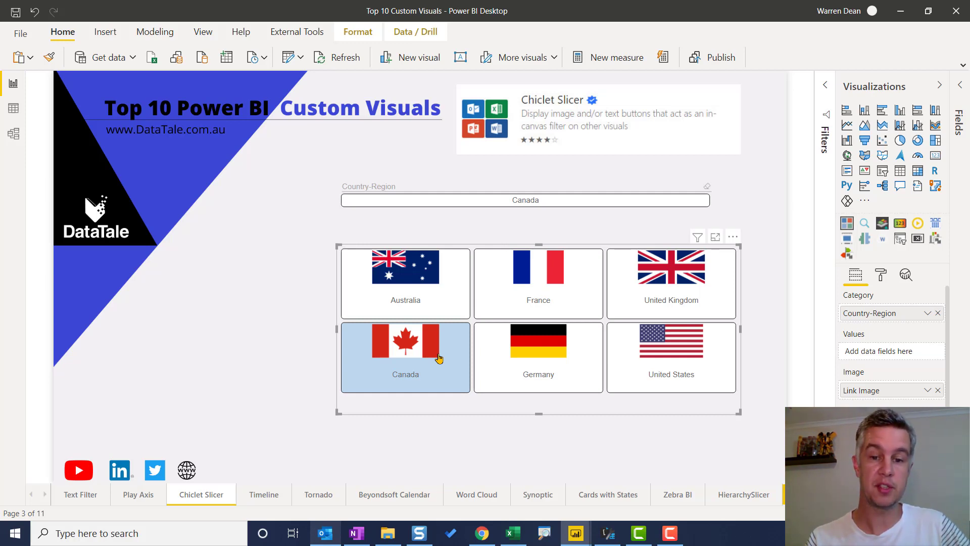
{"action": "mouse_move", "coordinate": [461, 356]}
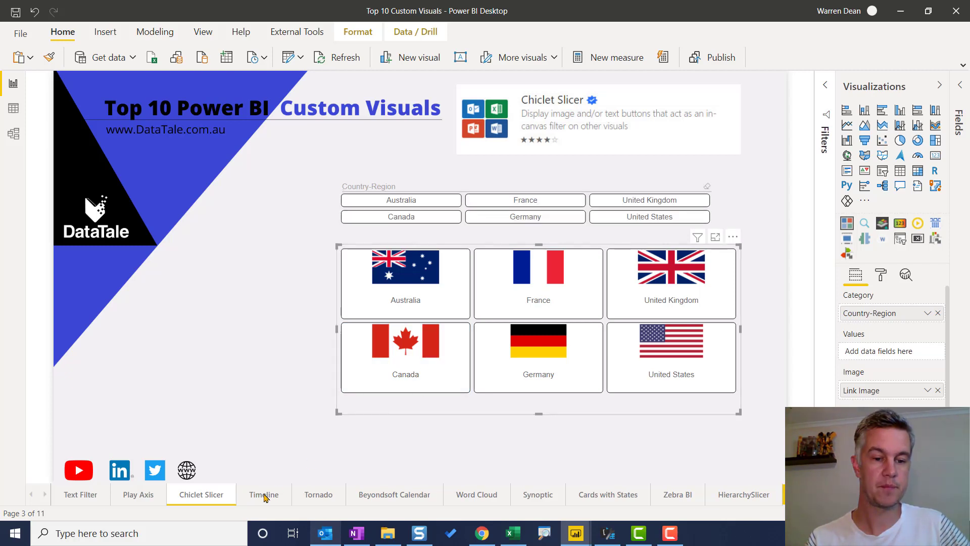
On the Timeline page, view the date slicer by quarter, month, then back to year
{"action": "left_click", "coordinate": [264, 495]}
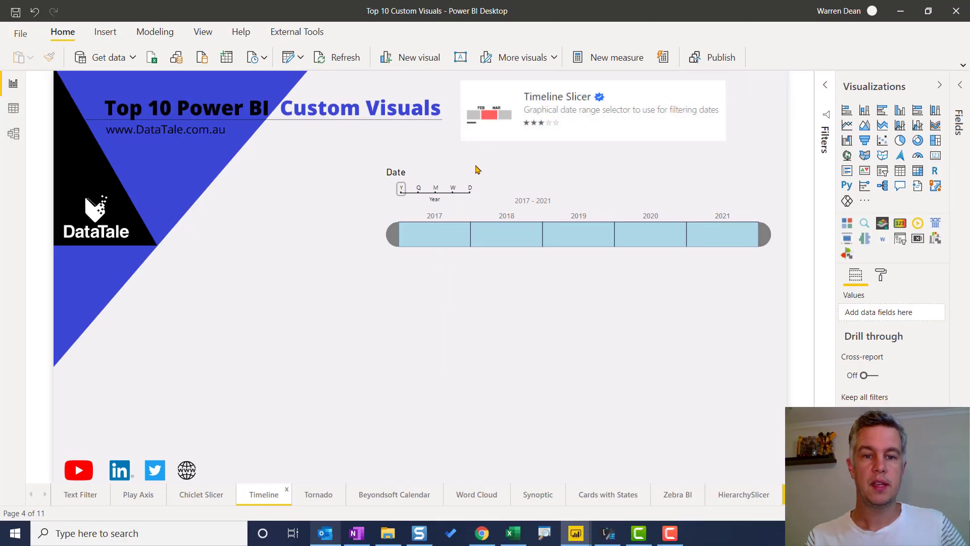
{"action": "mouse_move", "coordinate": [499, 167]}
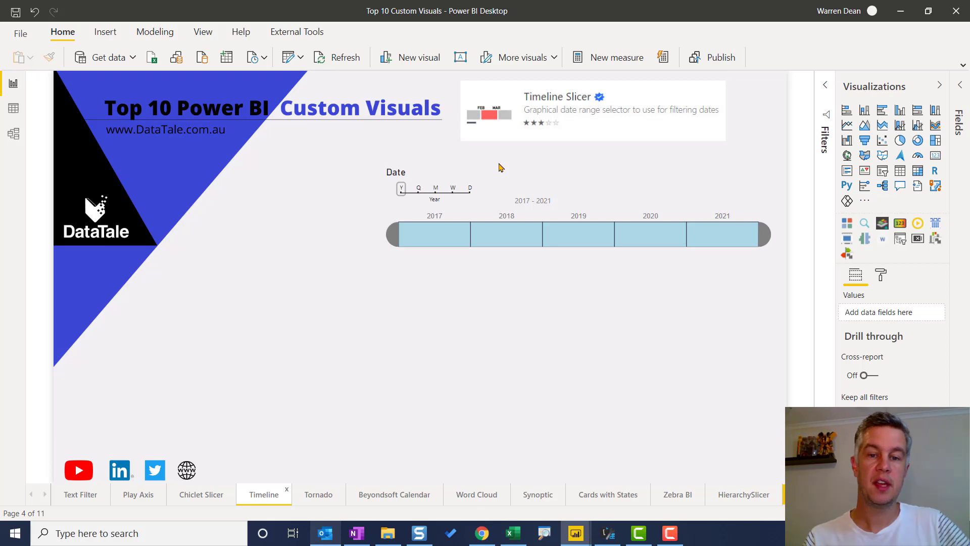
{"action": "mouse_move", "coordinate": [650, 200]}
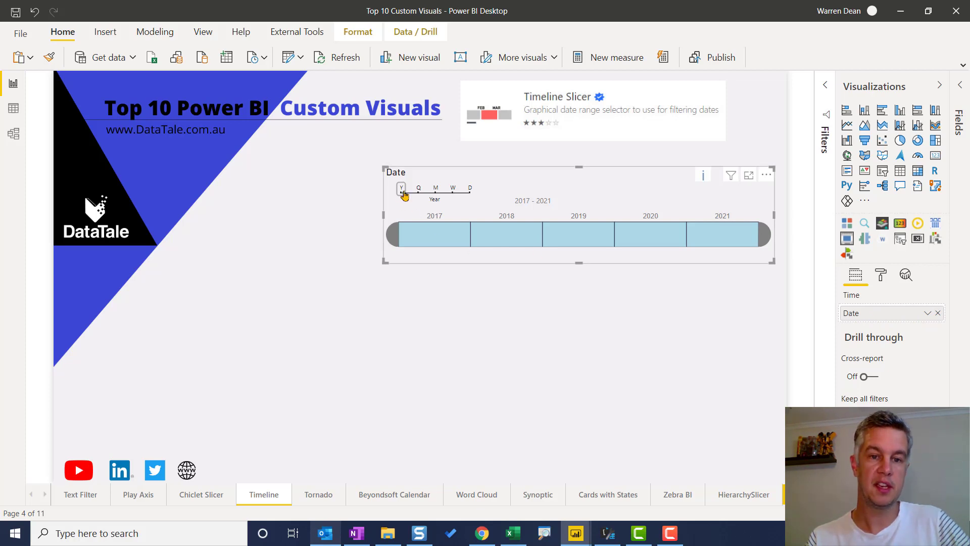
{"action": "mouse_move", "coordinate": [418, 192]}
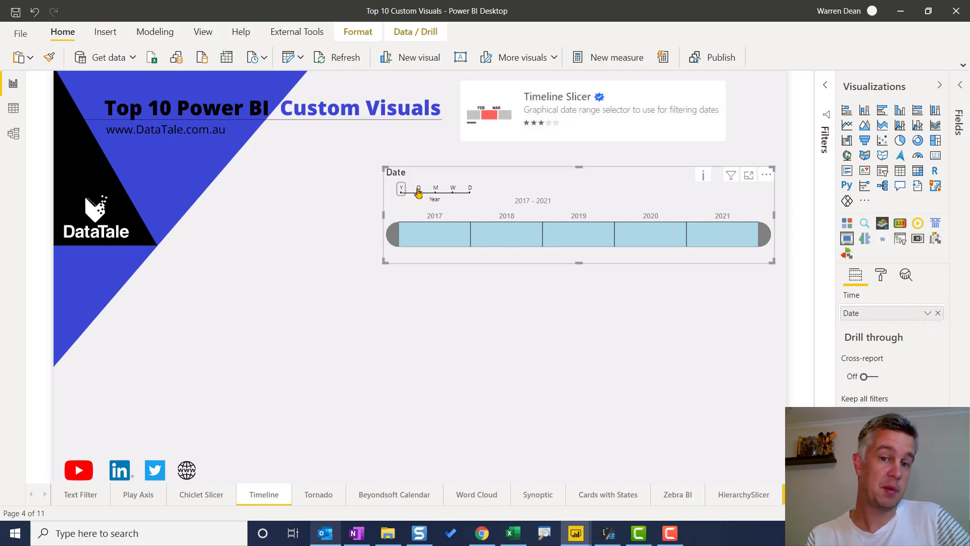
{"action": "left_click", "coordinate": [418, 188]}
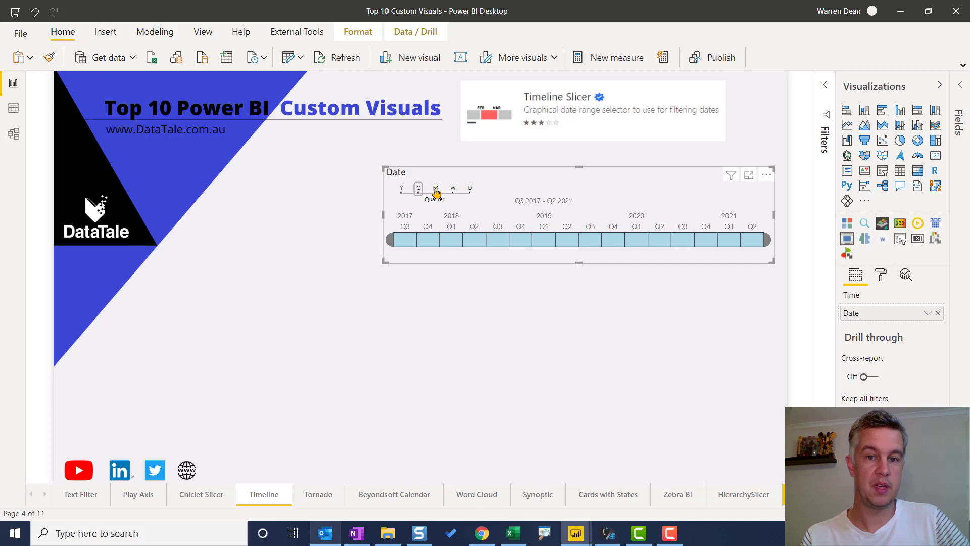
{"action": "left_click", "coordinate": [436, 188]}
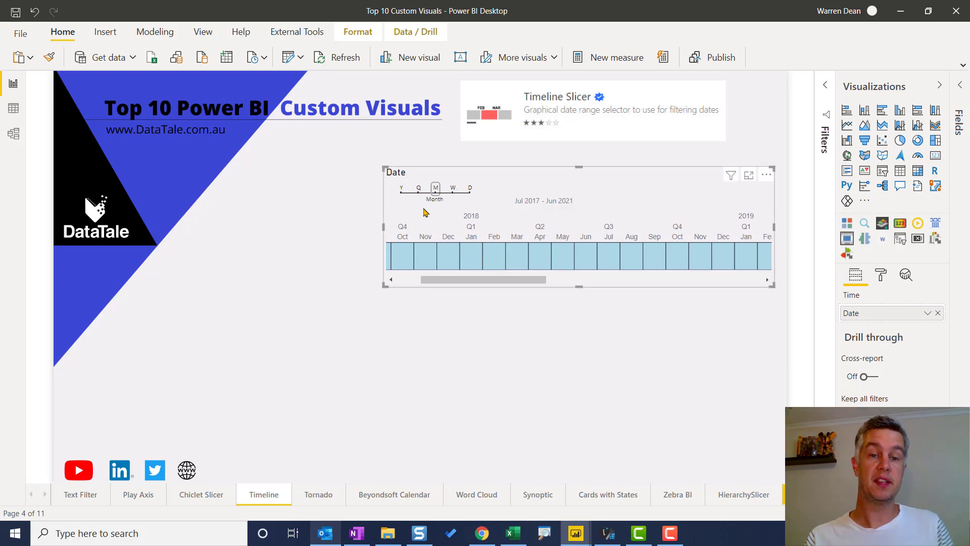
{"action": "mouse_move", "coordinate": [400, 190]}
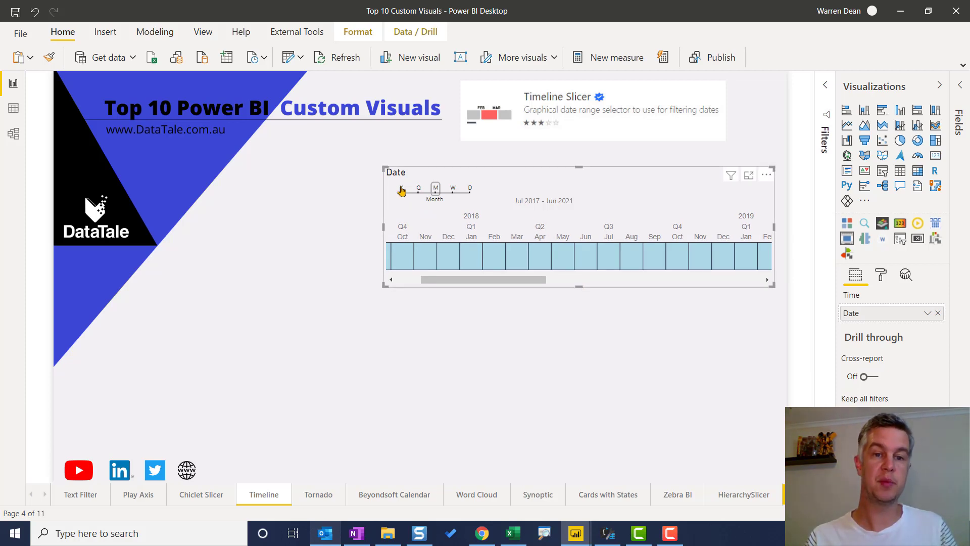
{"action": "left_click", "coordinate": [401, 188]}
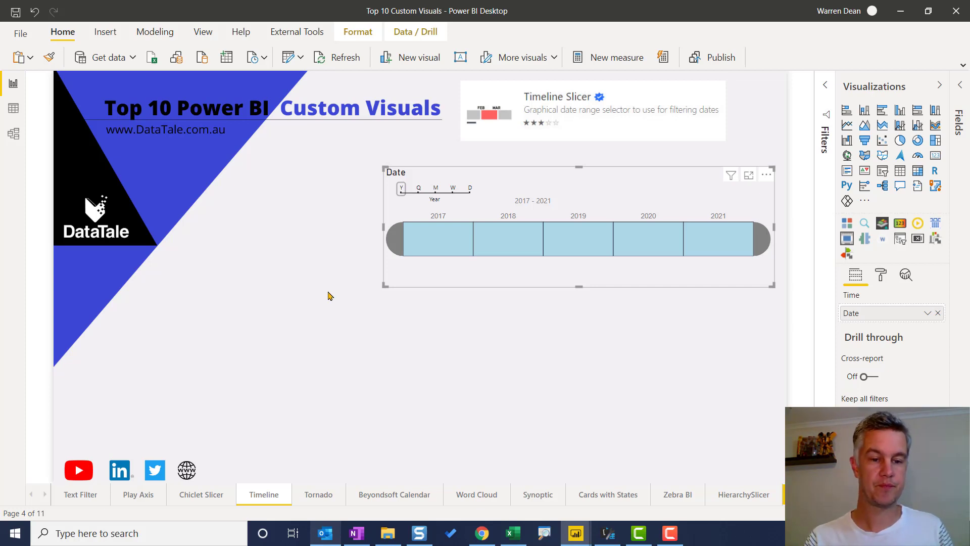
View the Tornado chart page, then move on to the Beyondsoft Calendar page
{"action": "left_click", "coordinate": [318, 494]}
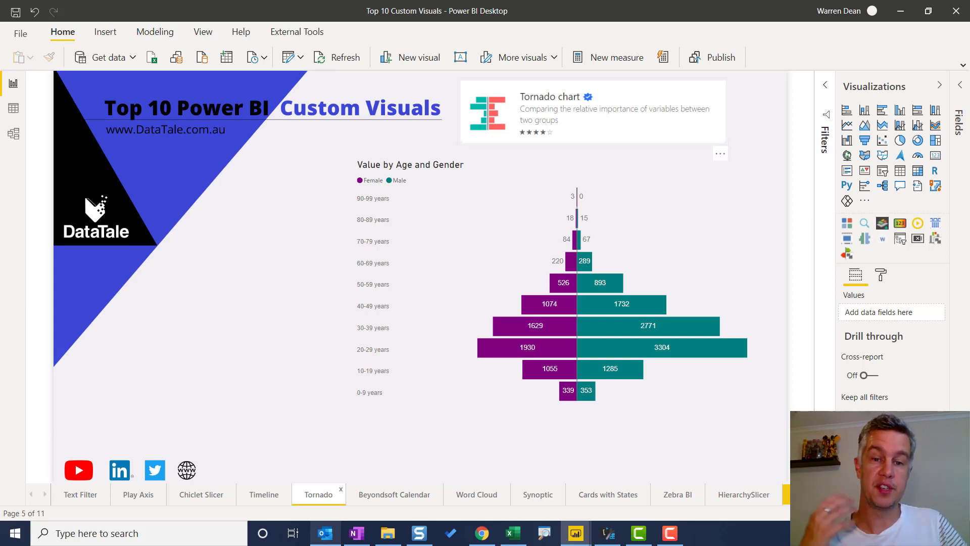
{"action": "mouse_move", "coordinate": [473, 148]}
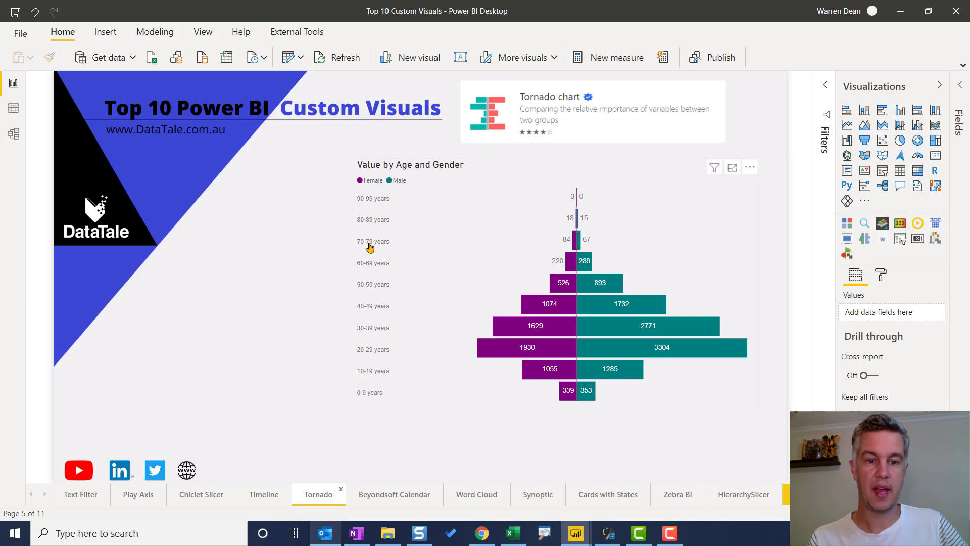
{"action": "mouse_move", "coordinate": [367, 238]}
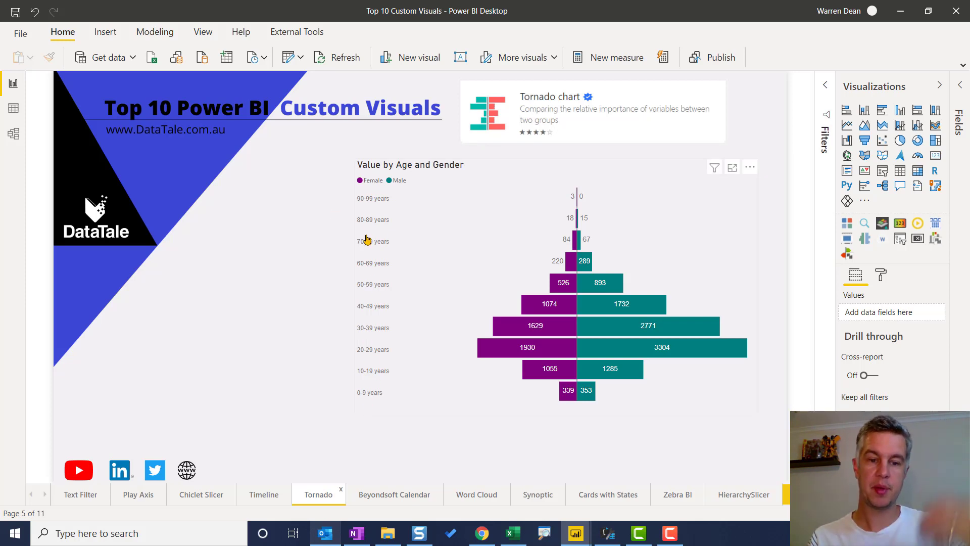
{"action": "mouse_move", "coordinate": [508, 301]}
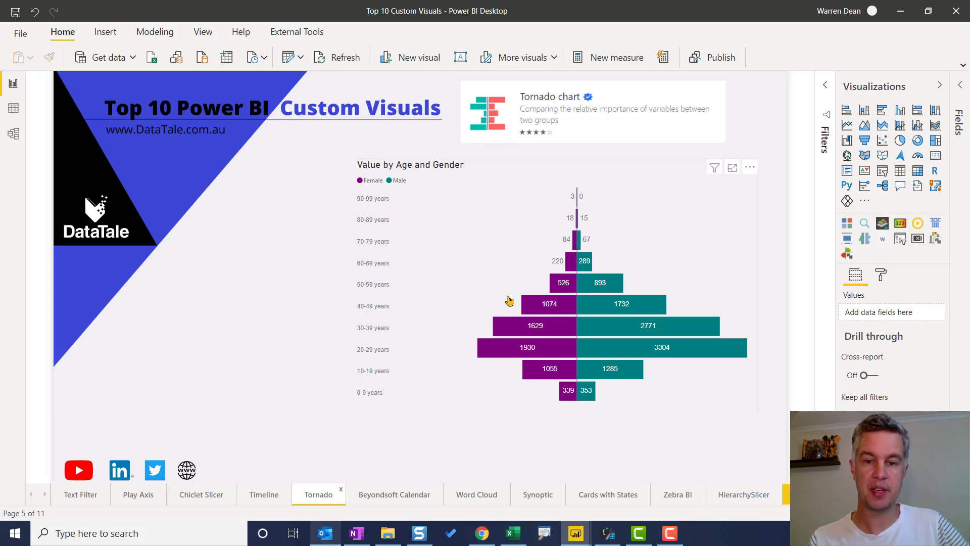
{"action": "mouse_move", "coordinate": [594, 297]}
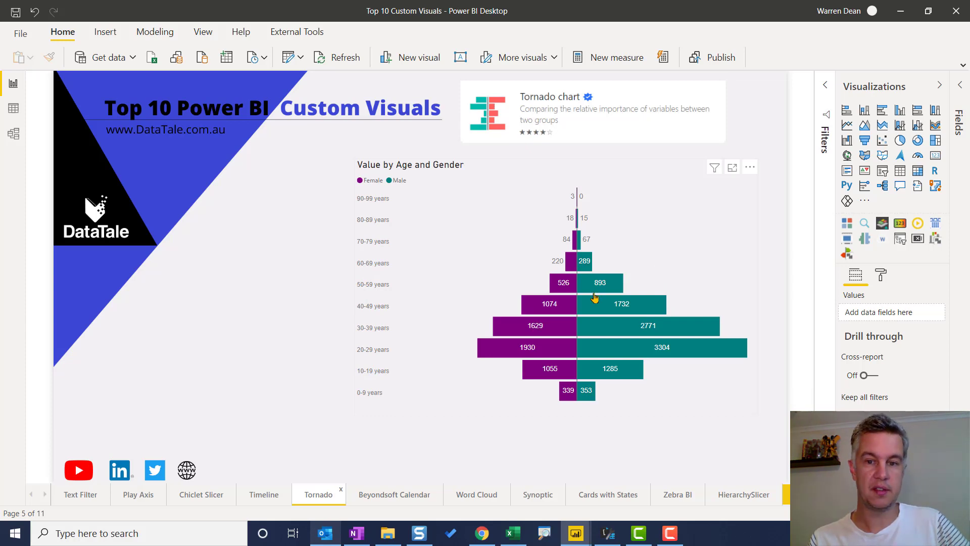
{"action": "mouse_move", "coordinate": [700, 314]}
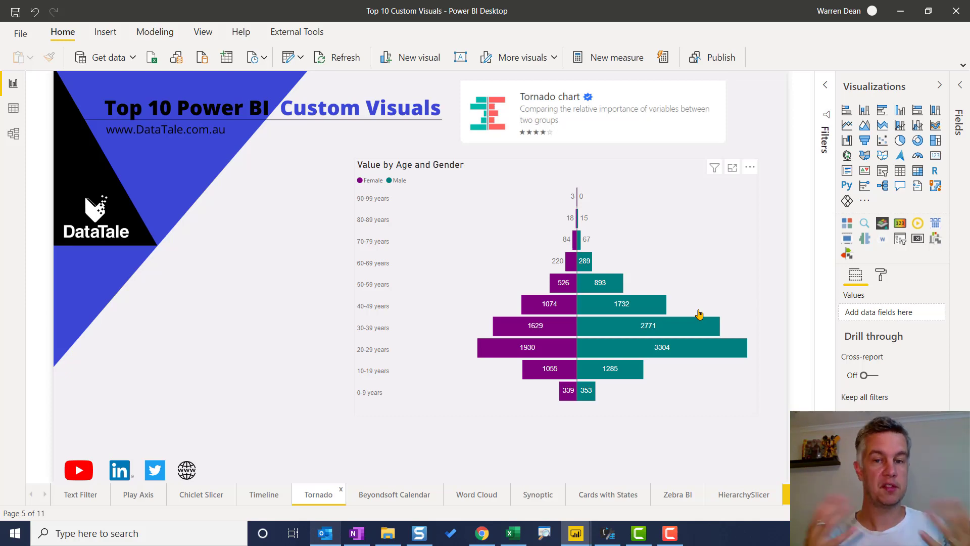
{"action": "mouse_move", "coordinate": [528, 400]}
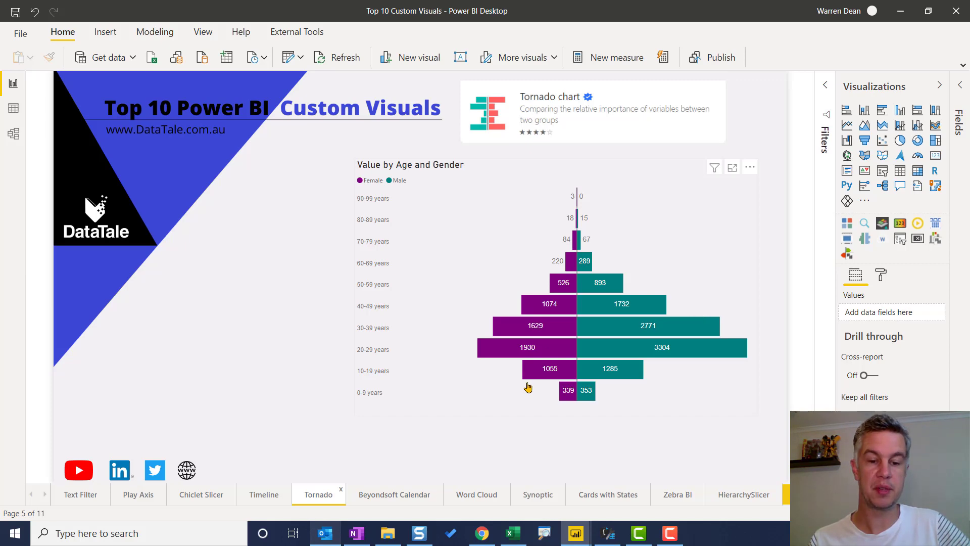
{"action": "left_click", "coordinate": [395, 495]}
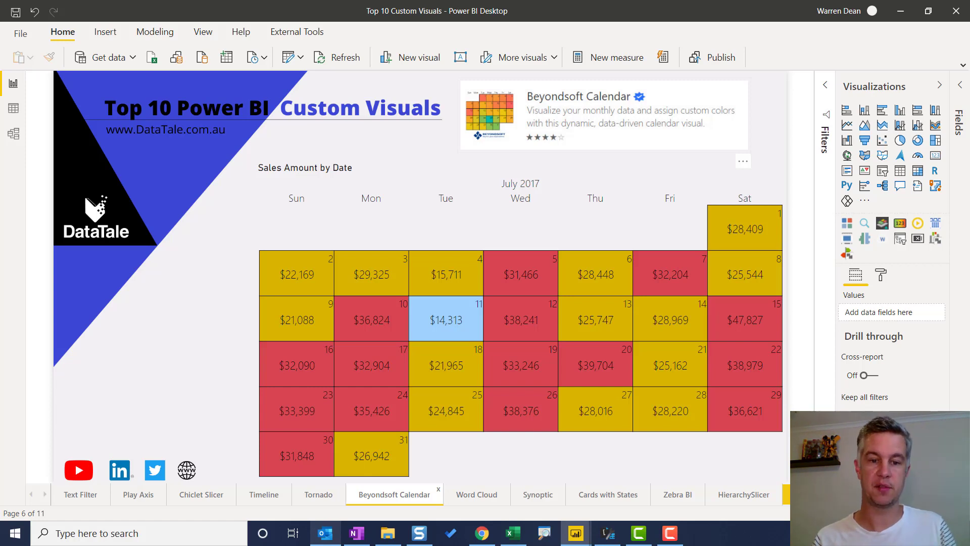
{"action": "mouse_move", "coordinate": [316, 432]}
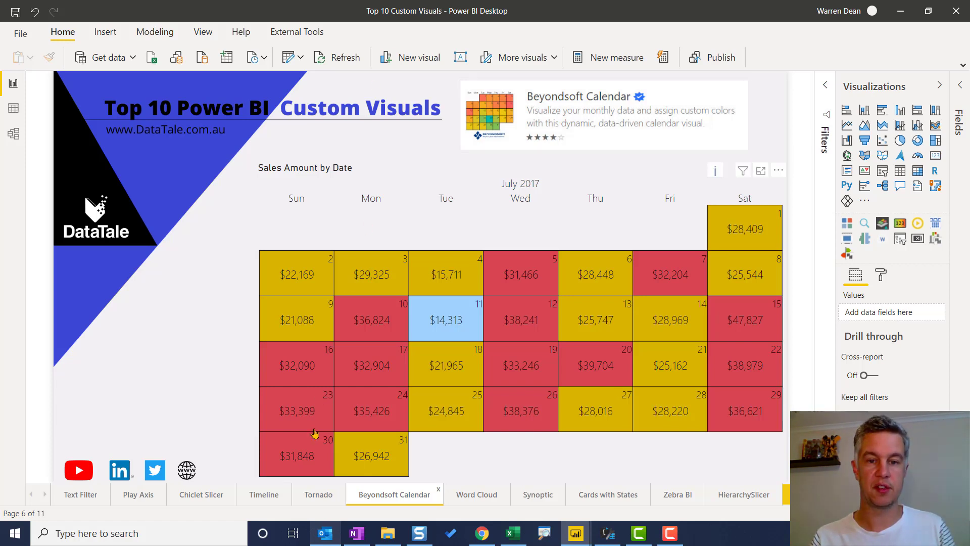
{"action": "mouse_move", "coordinate": [748, 368]}
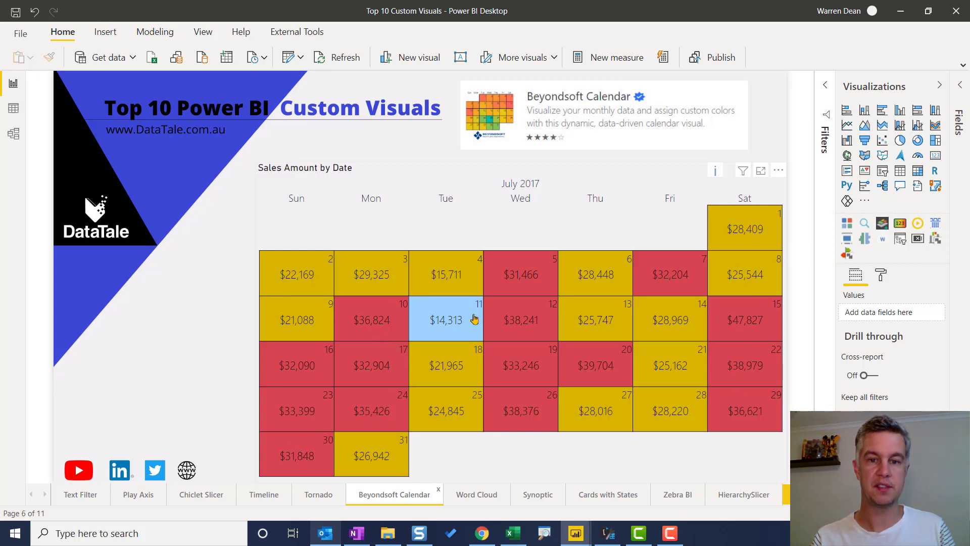
{"action": "mouse_move", "coordinate": [540, 293]}
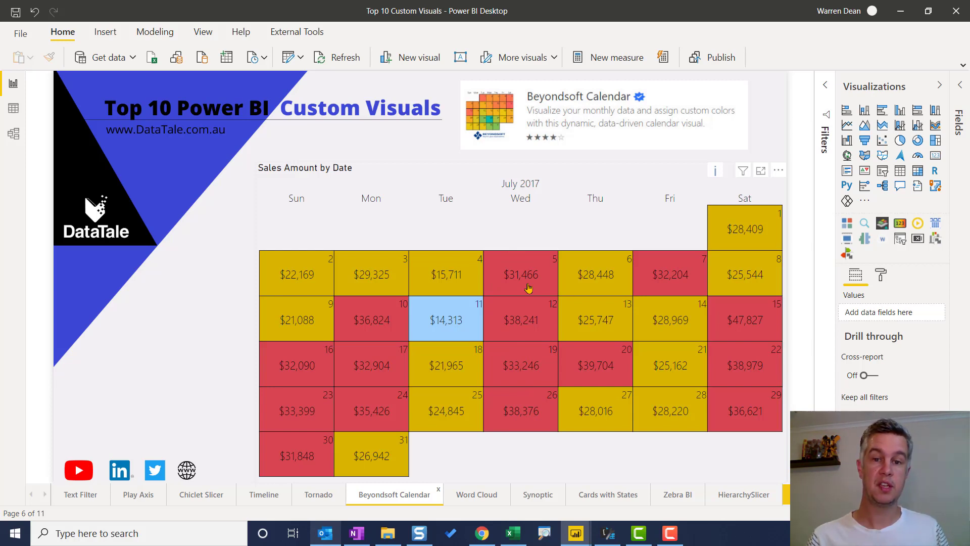
{"action": "mouse_move", "coordinate": [527, 287]}
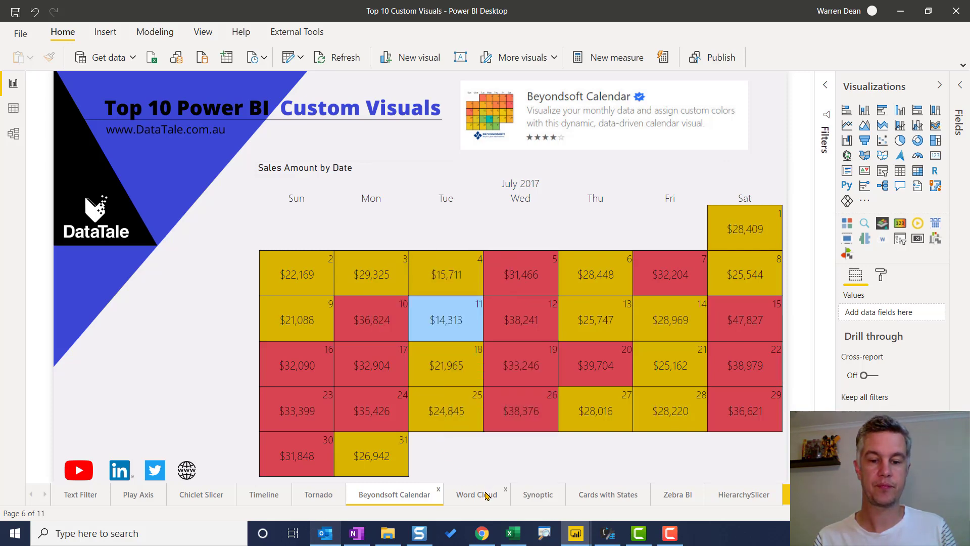
Move from the Beyondsoft Calendar page to the Word Cloud page
{"action": "left_click", "coordinate": [477, 494]}
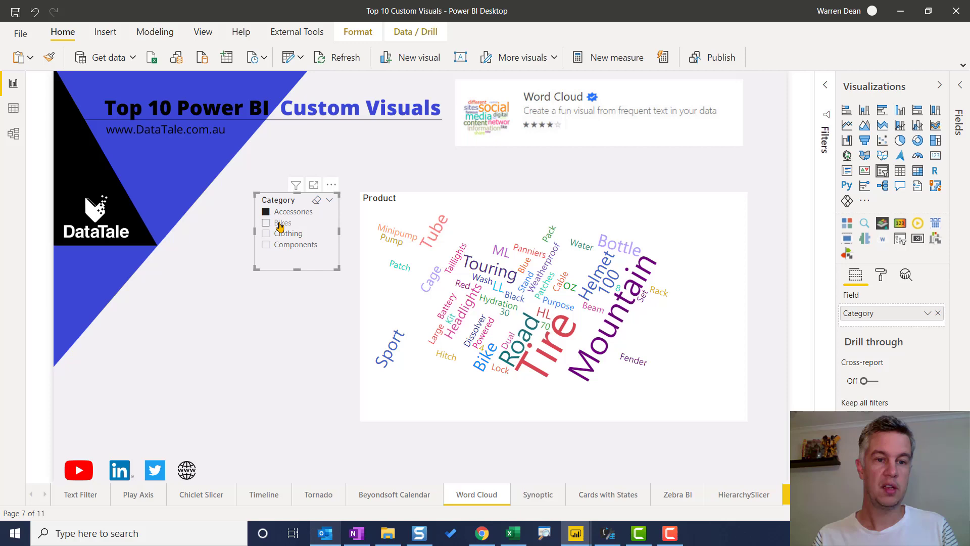
Filter the product word cloud by Bikes, Clothing, Components, then back to Bikes
{"action": "left_click", "coordinate": [266, 223]}
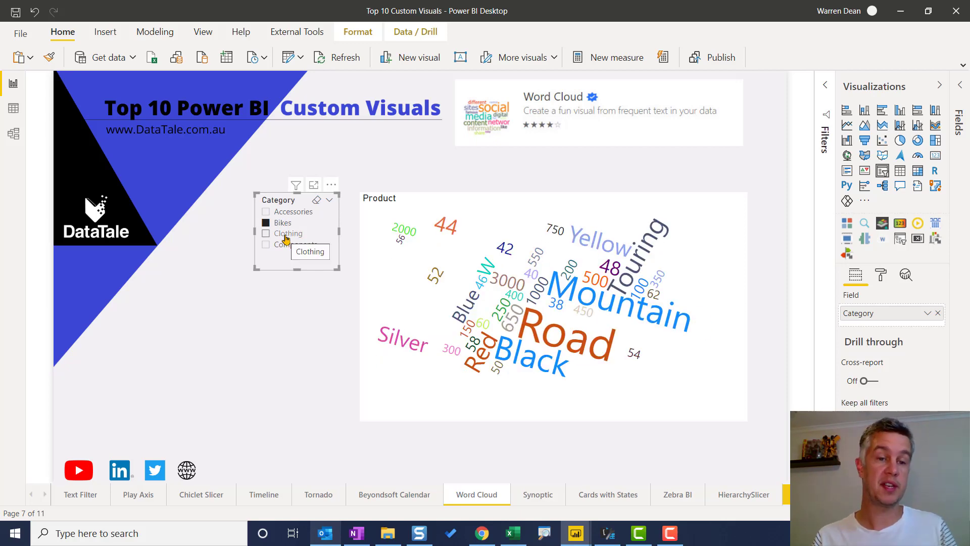
{"action": "left_click", "coordinate": [265, 233]}
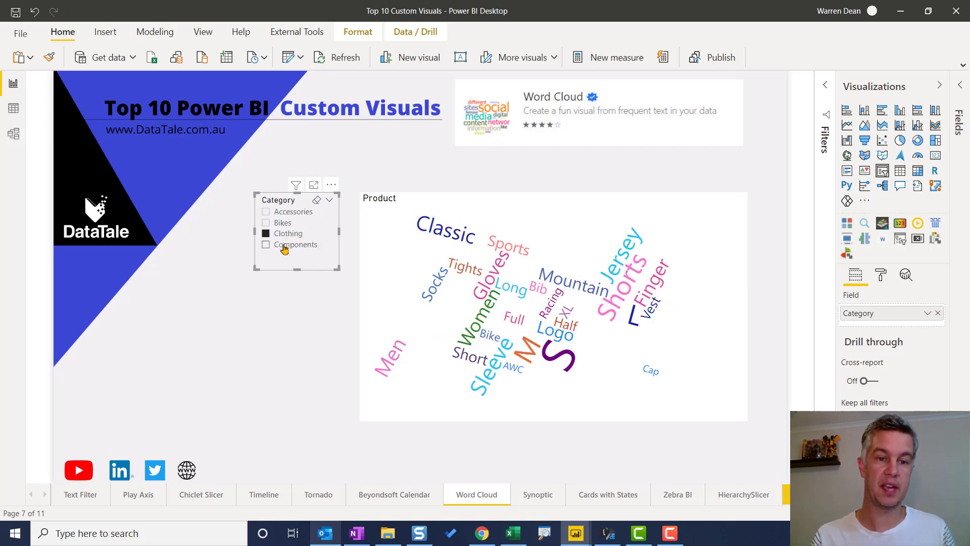
{"action": "left_click", "coordinate": [266, 244]}
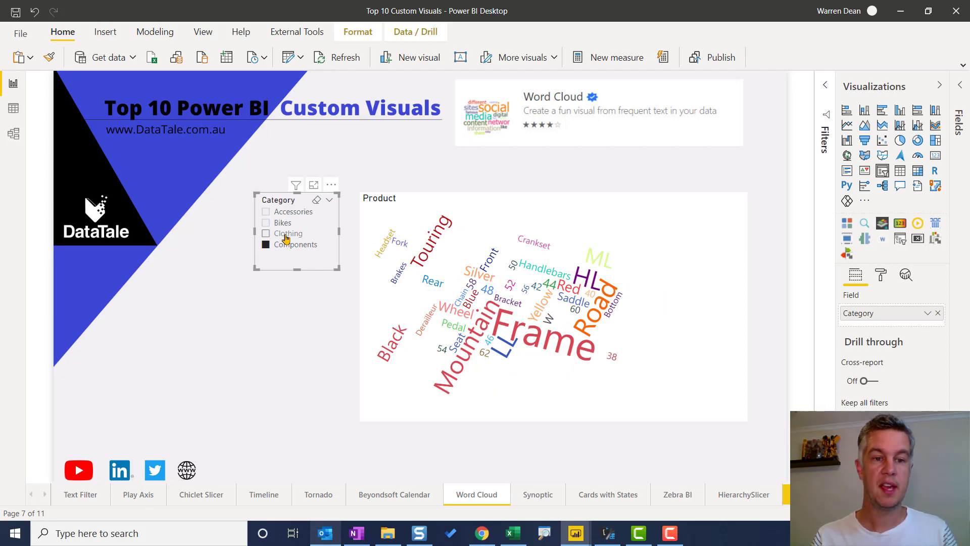
{"action": "left_click", "coordinate": [265, 233]}
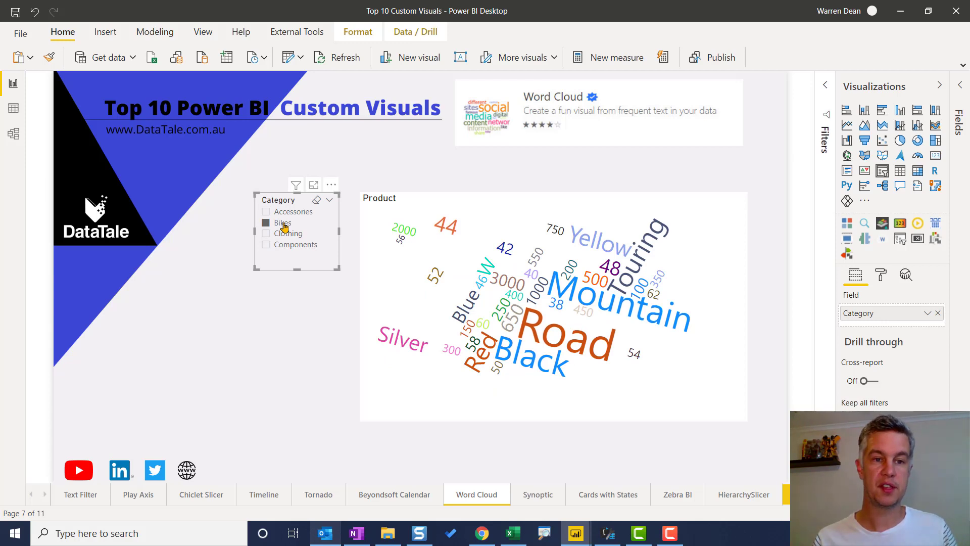
Review the word cloud's Stop Words and Rotate Text format options, then go to Synoptic
{"action": "left_click", "coordinate": [265, 223]}
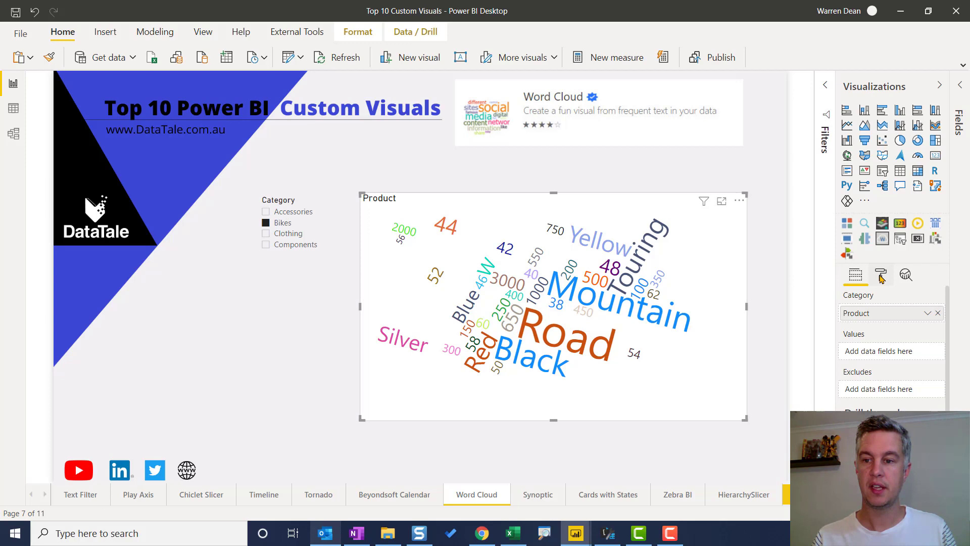
{"action": "left_click", "coordinate": [882, 275]}
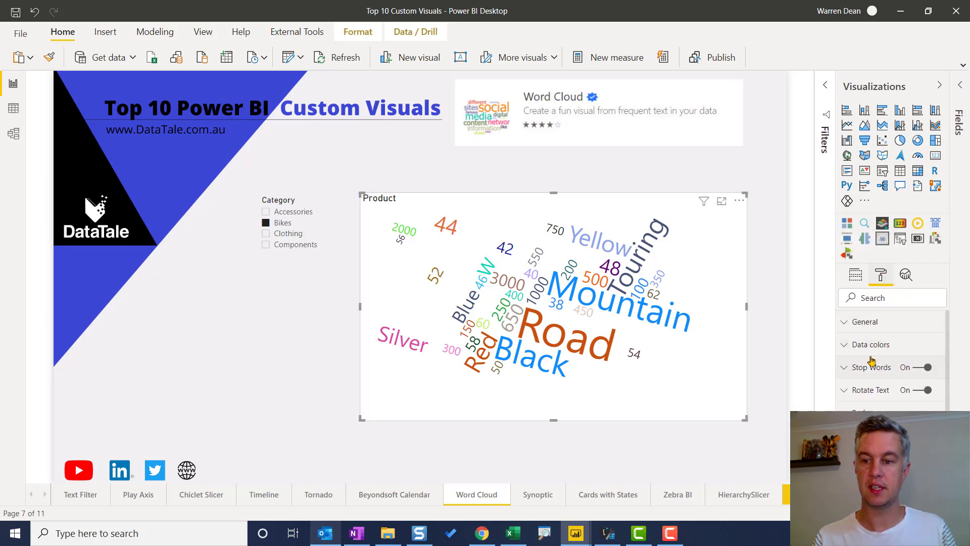
{"action": "left_click", "coordinate": [844, 368]}
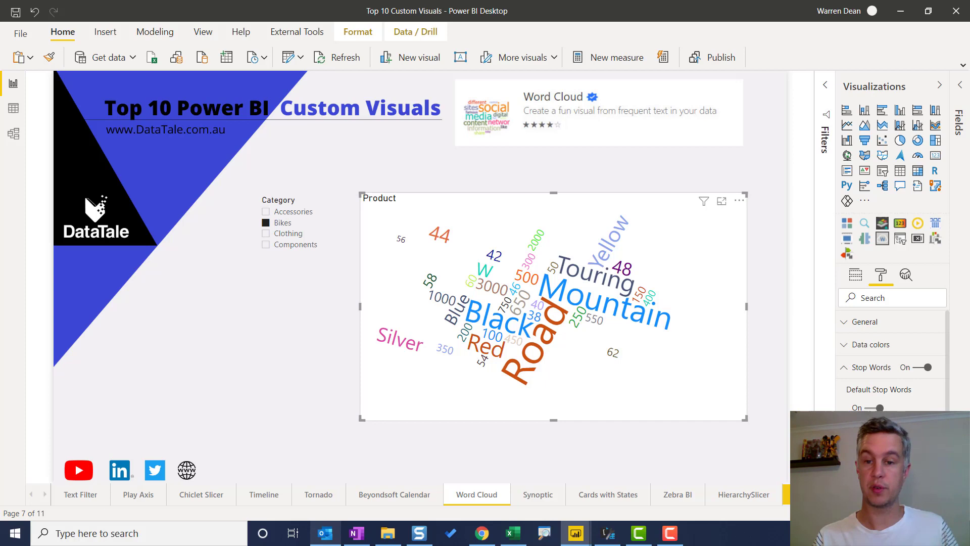
{"action": "left_click", "coordinate": [844, 368]}
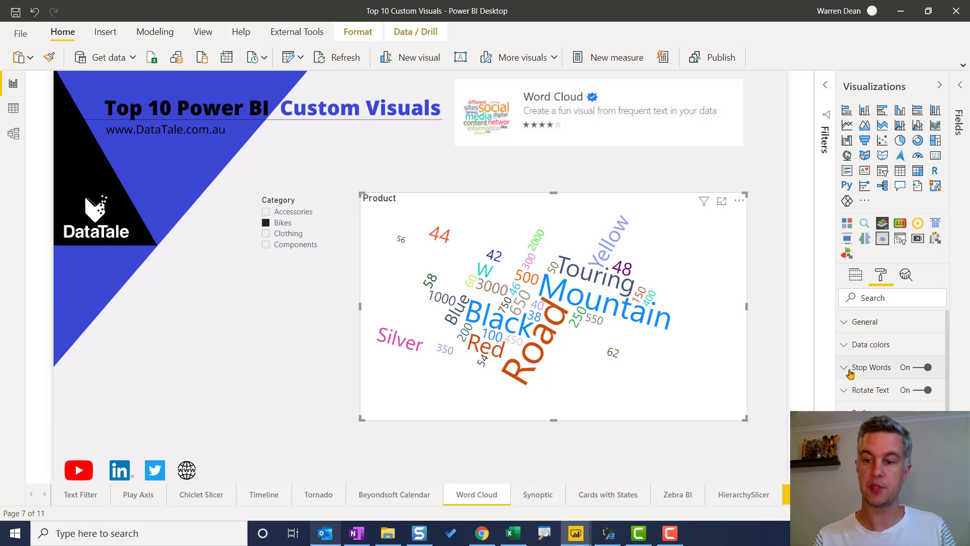
{"action": "mouse_move", "coordinate": [536, 503]}
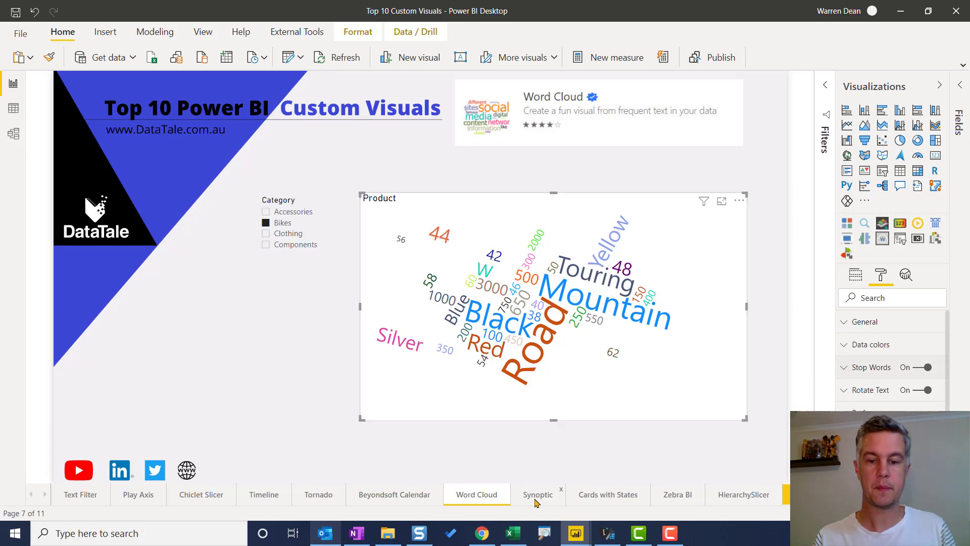
{"action": "left_click", "coordinate": [537, 494]}
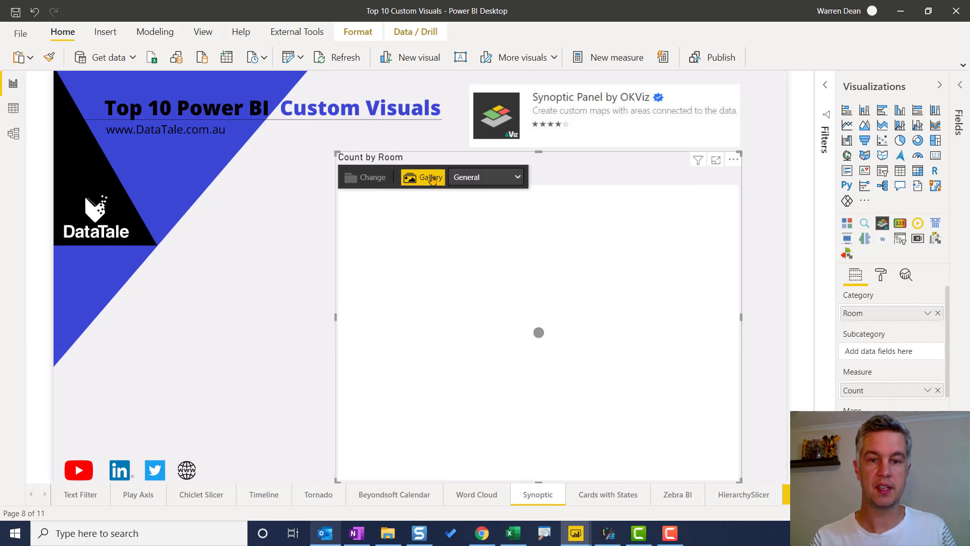
Show the Synoptic Panel's gallery of ready-made maps such as Human Body and Clock
{"action": "left_click", "coordinate": [422, 177]}
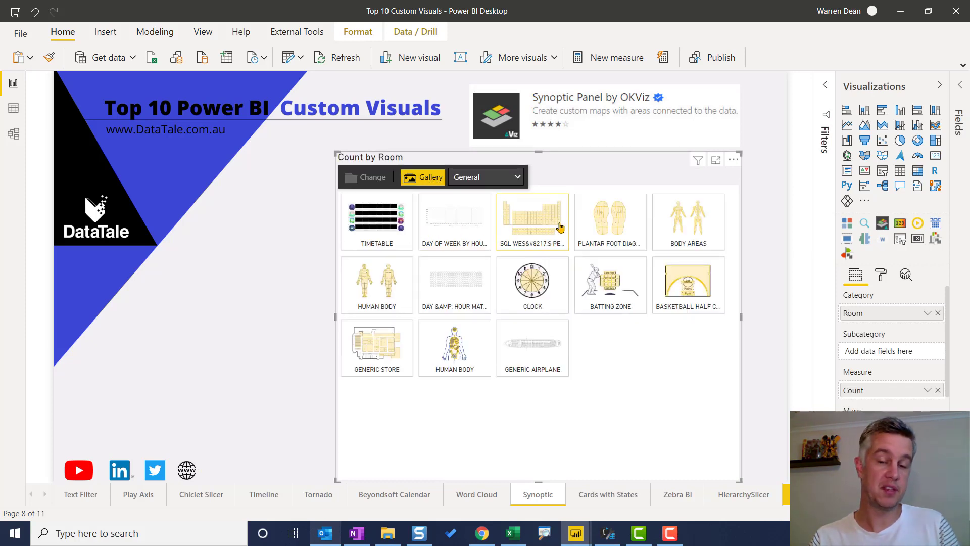
{"action": "mouse_move", "coordinate": [647, 234]}
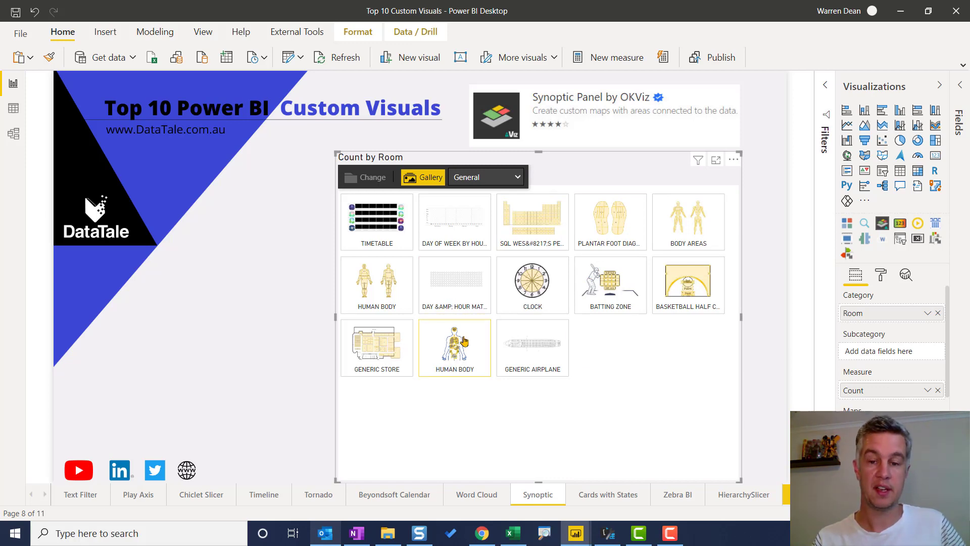
{"action": "mouse_move", "coordinate": [462, 341]}
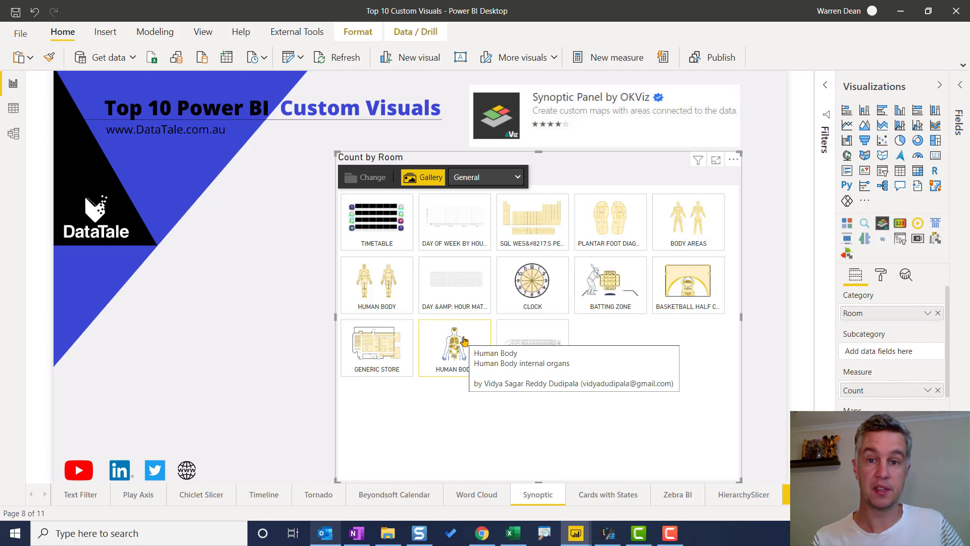
{"action": "mouse_move", "coordinate": [480, 341]}
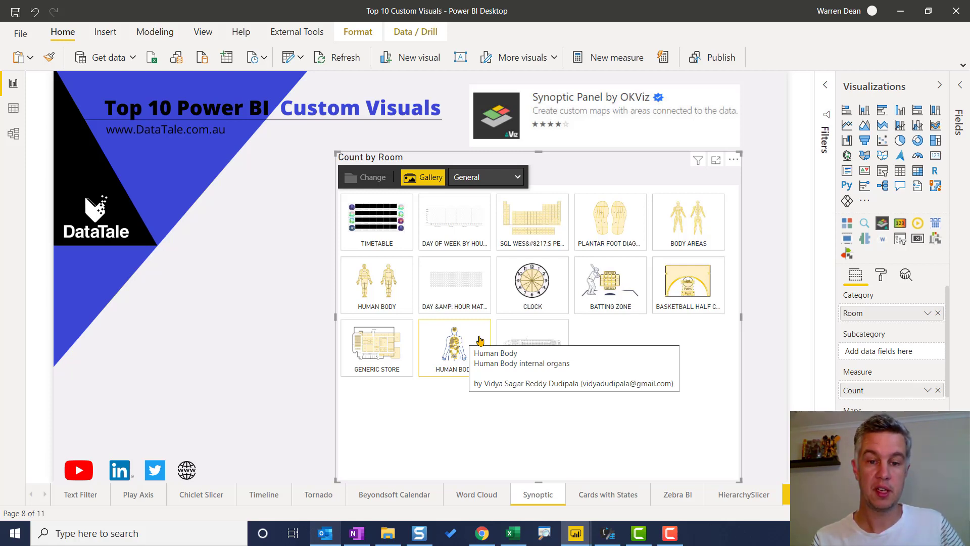
{"action": "mouse_move", "coordinate": [485, 409]}
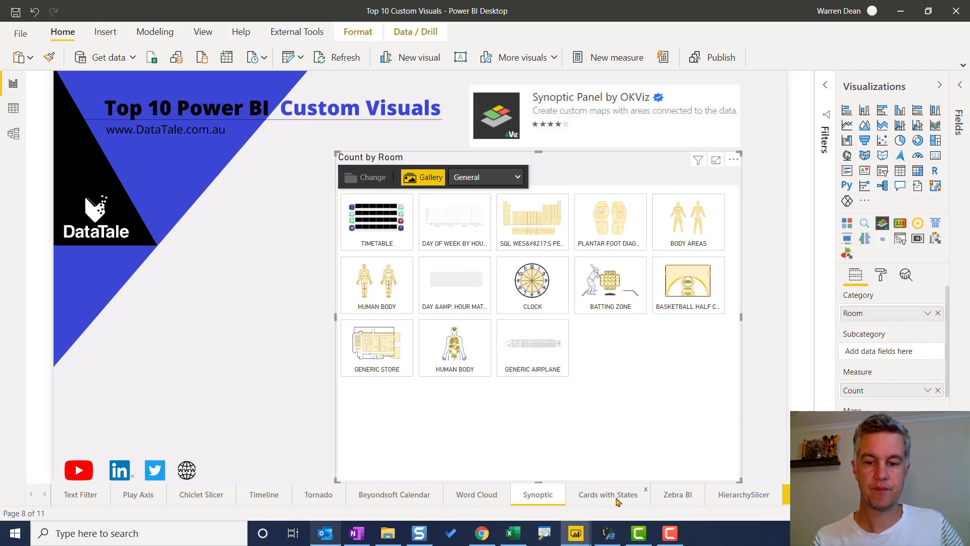
On the Cards with States page, show the Order Quantity card's Condition 1 format settings
{"action": "left_click", "coordinate": [607, 494]}
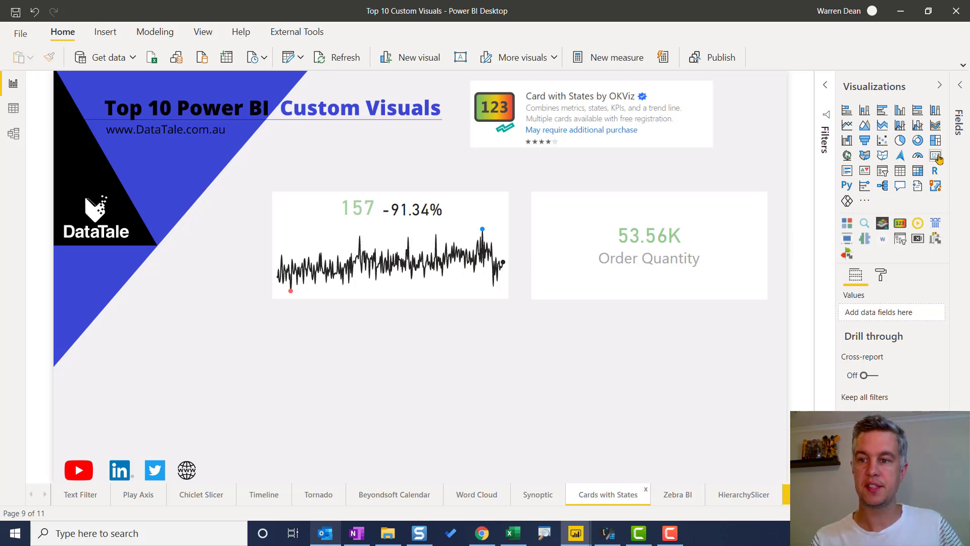
{"action": "mouse_move", "coordinate": [934, 156]}
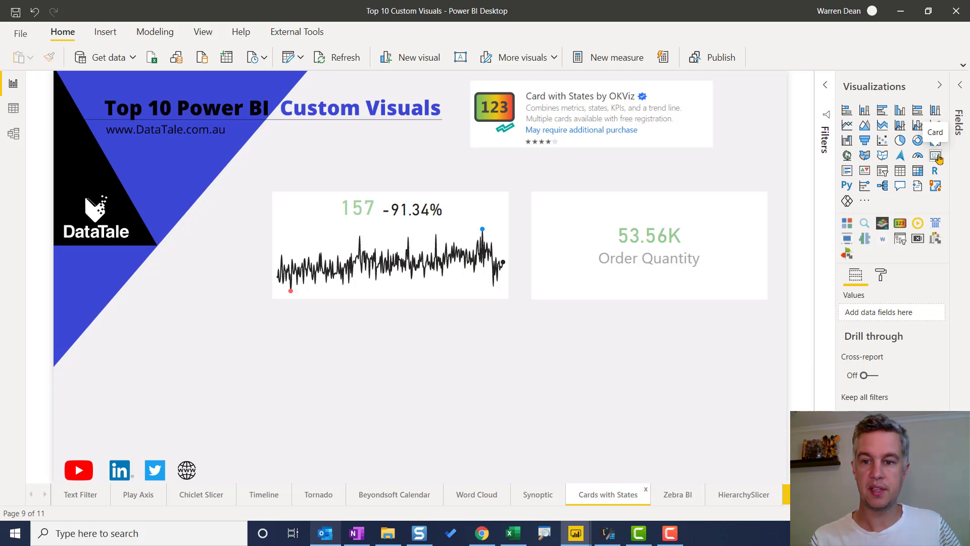
{"action": "mouse_move", "coordinate": [610, 170]}
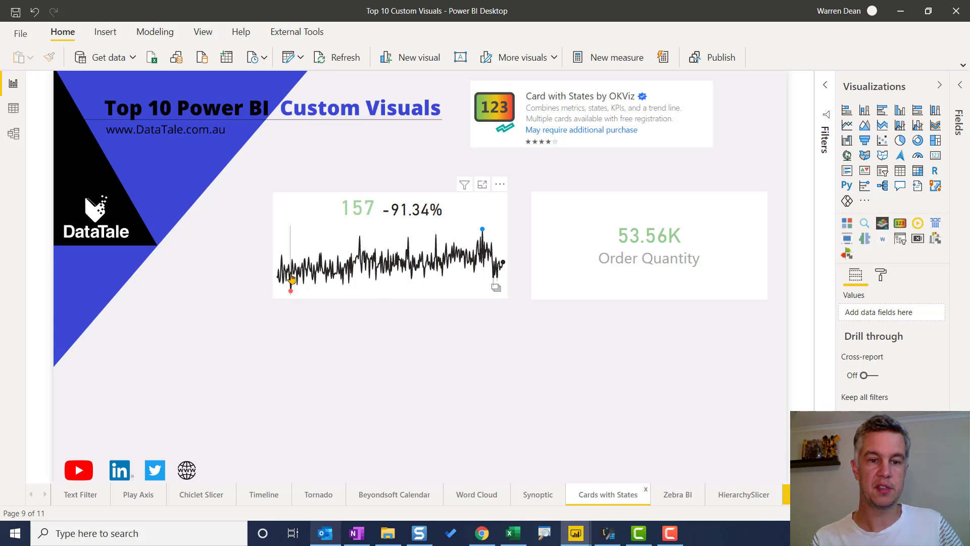
{"action": "mouse_move", "coordinate": [450, 206]}
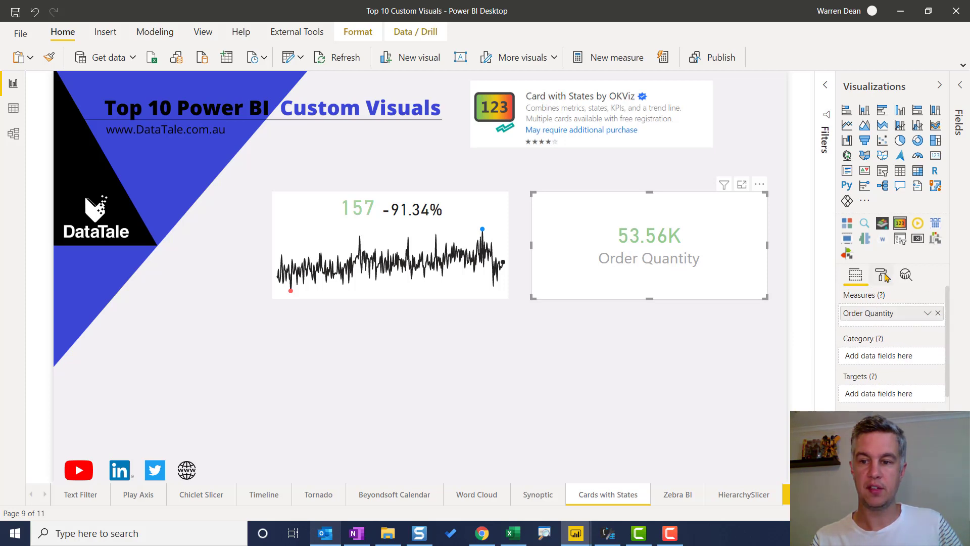
{"action": "left_click", "coordinate": [881, 275]}
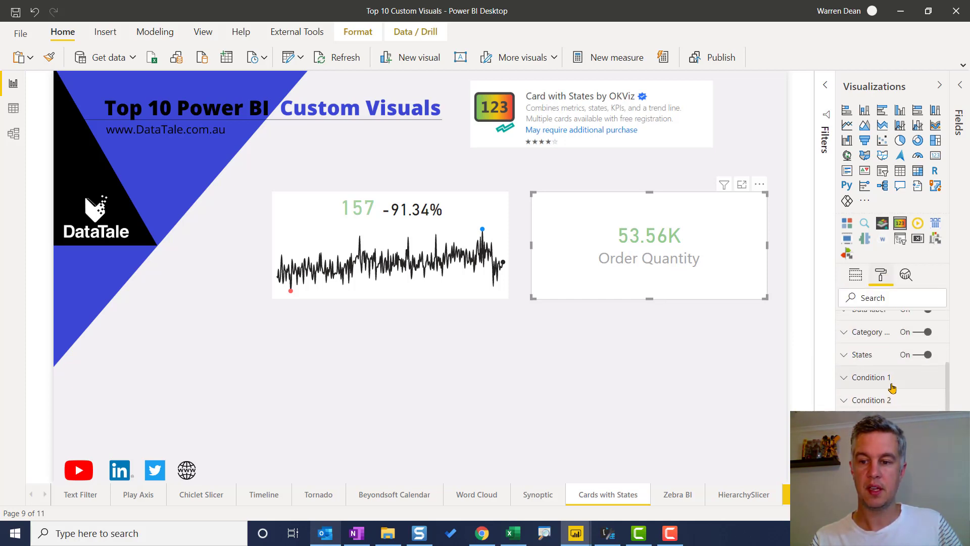
{"action": "left_click", "coordinate": [873, 378]}
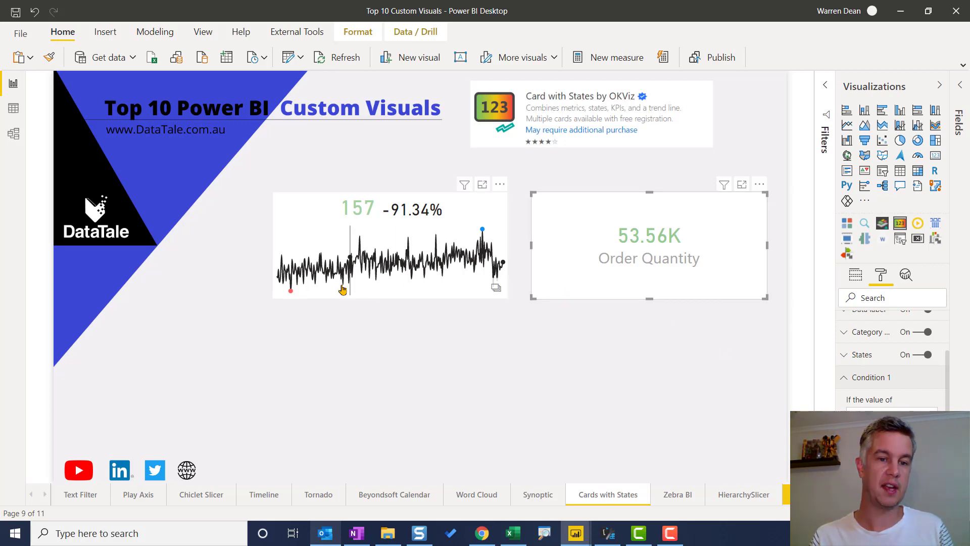
{"action": "mouse_move", "coordinate": [362, 279]}
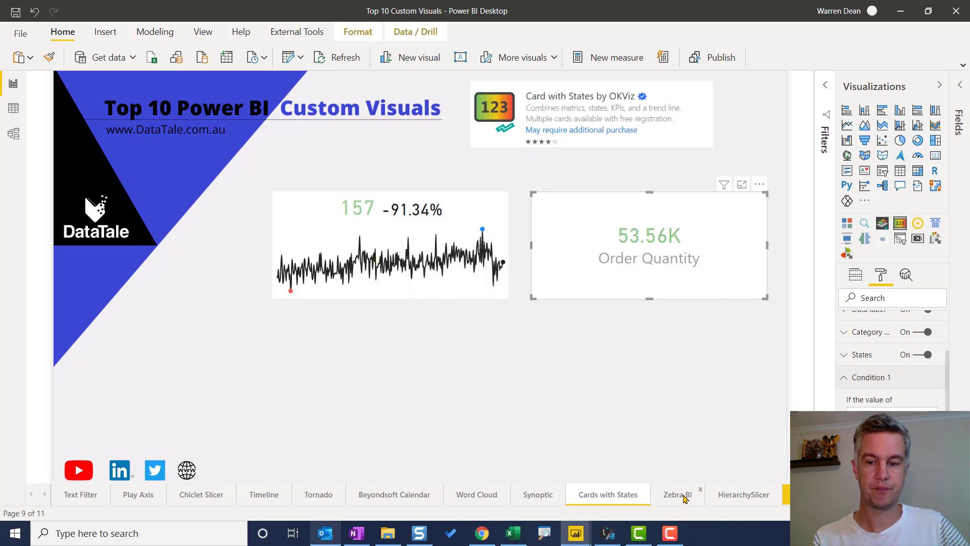
Switch to the Zebra BI page with its waterfall chart and variance table by Country-Region
{"action": "left_click", "coordinate": [677, 494]}
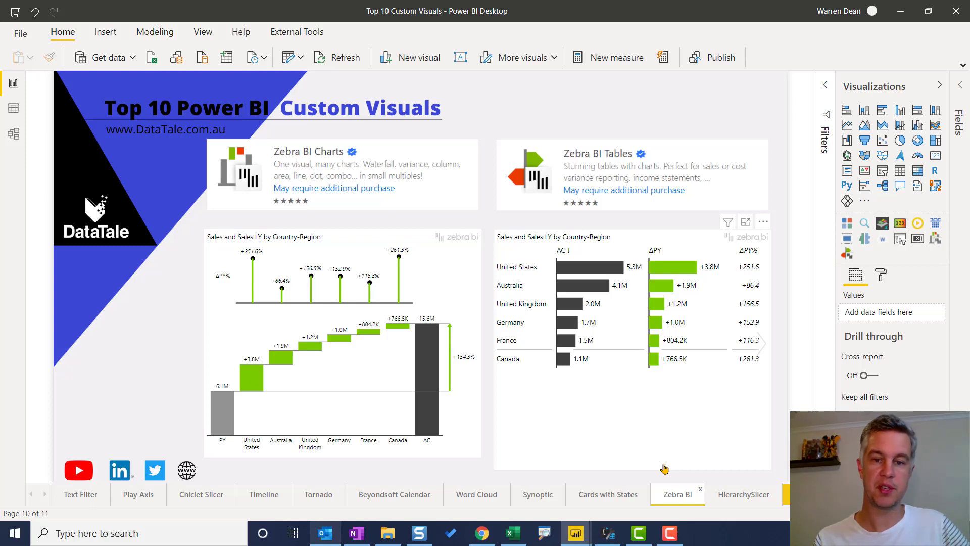
{"action": "mouse_move", "coordinate": [574, 385]}
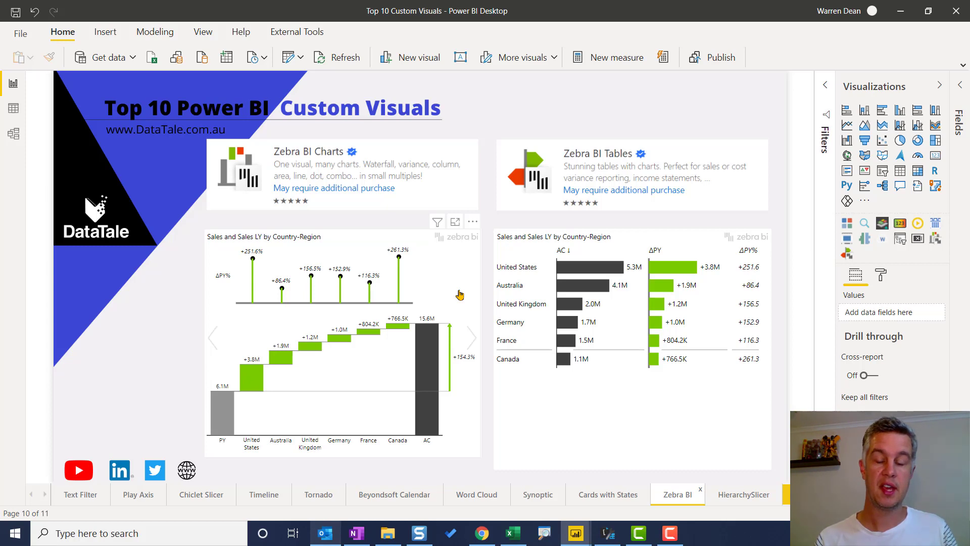
{"action": "mouse_move", "coordinate": [638, 275]}
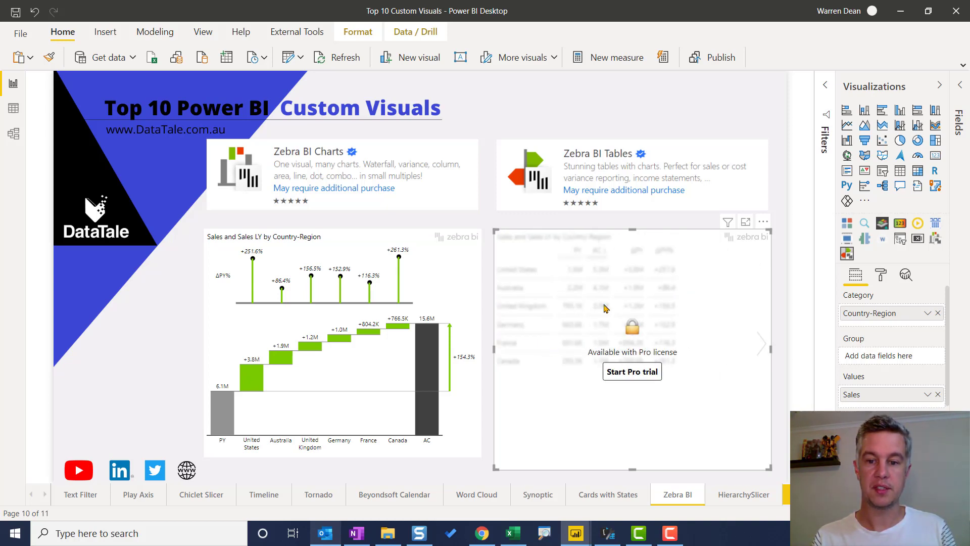
{"action": "mouse_move", "coordinate": [497, 363]}
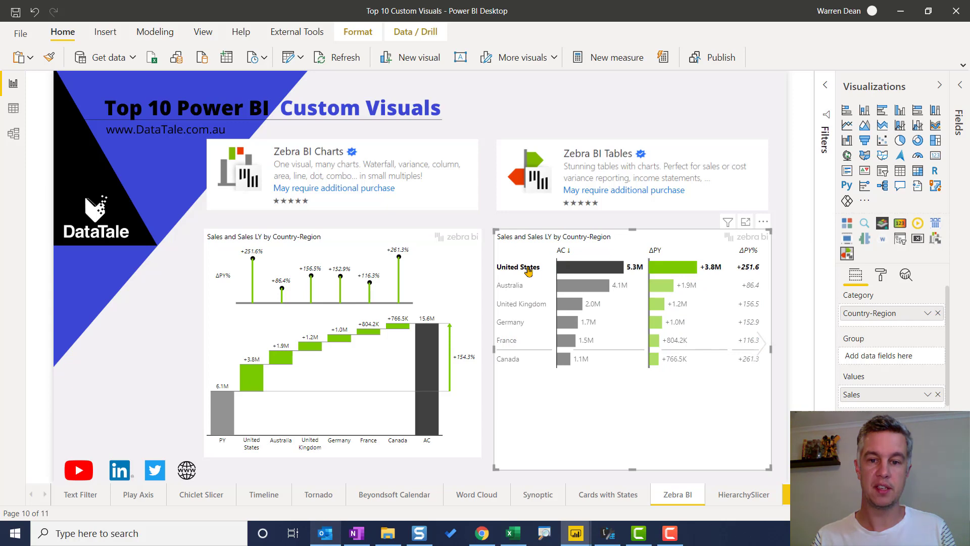
{"action": "mouse_move", "coordinate": [594, 269]}
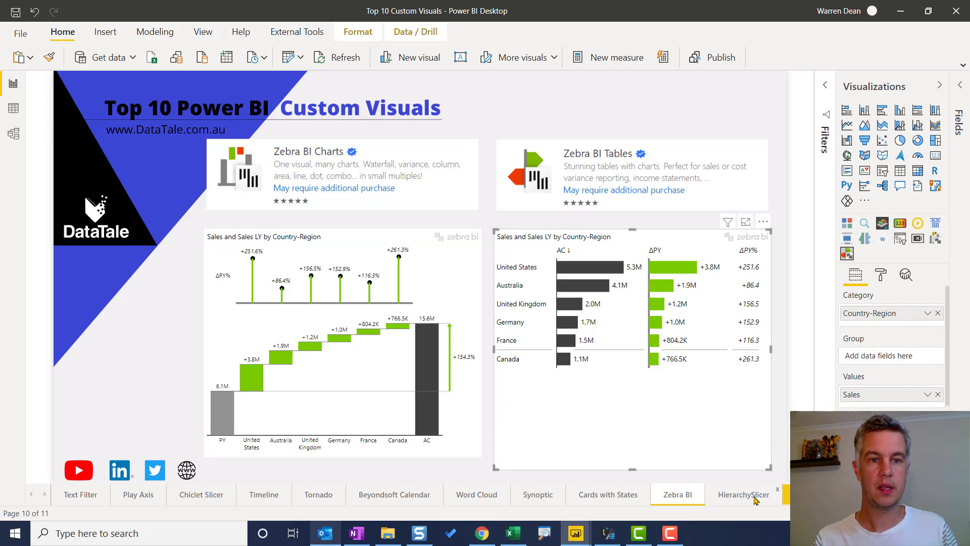
Show the HierarchySlicer page, expanding Australia to its cities and folding it back
{"action": "left_click", "coordinate": [743, 494]}
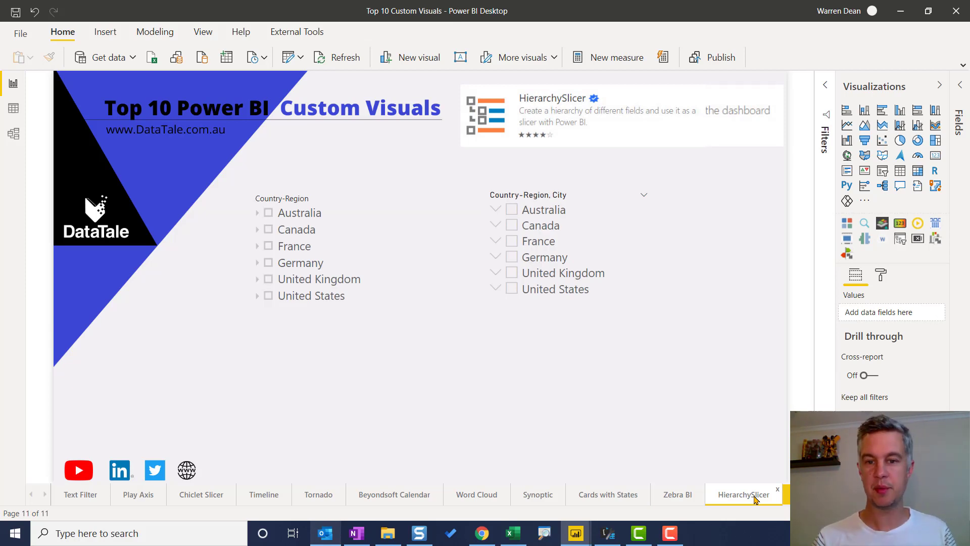
{"action": "mouse_move", "coordinate": [649, 474]}
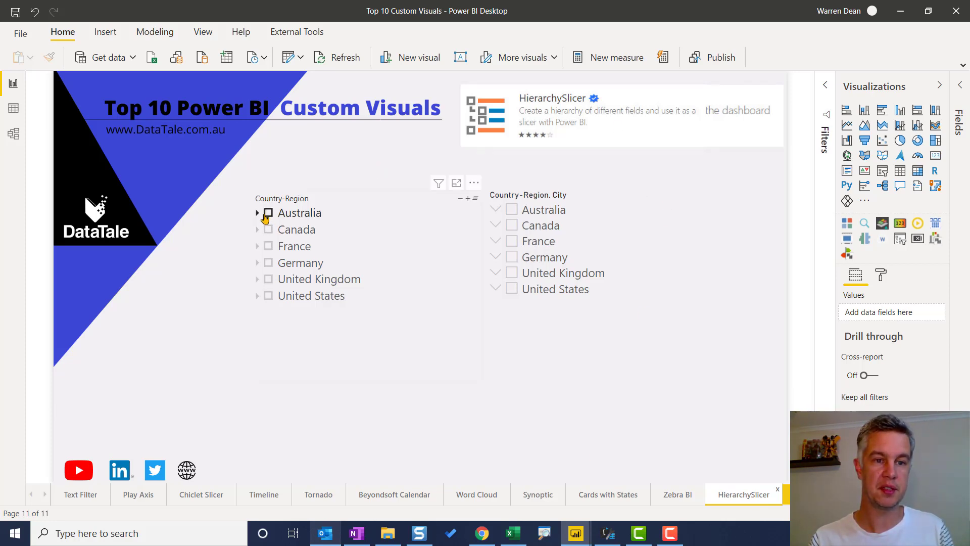
{"action": "left_click", "coordinate": [258, 212]}
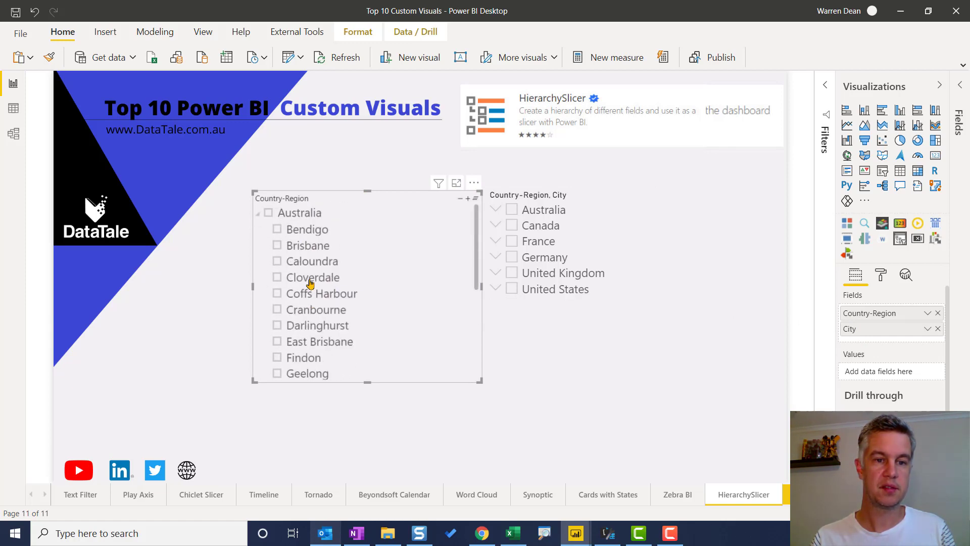
{"action": "left_click", "coordinate": [258, 212]}
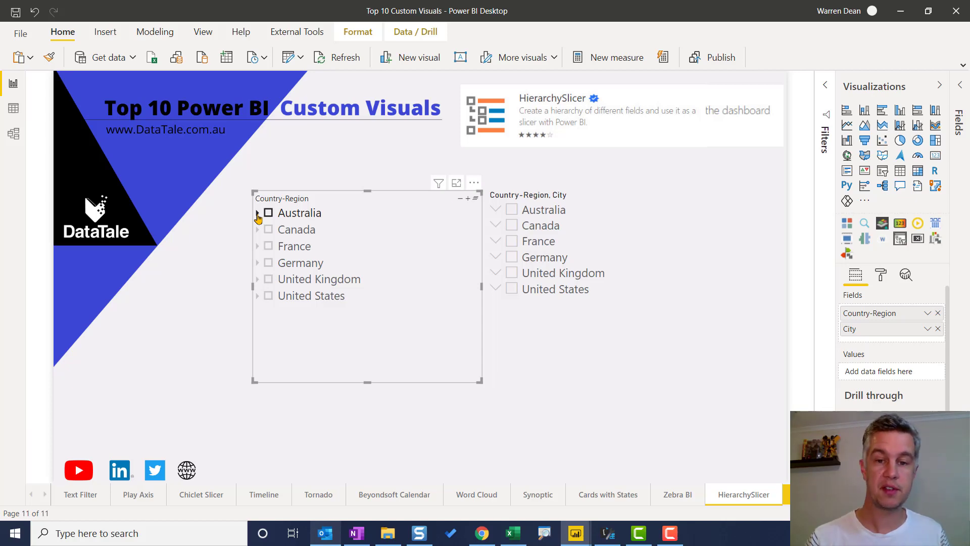
{"action": "mouse_move", "coordinate": [587, 198]}
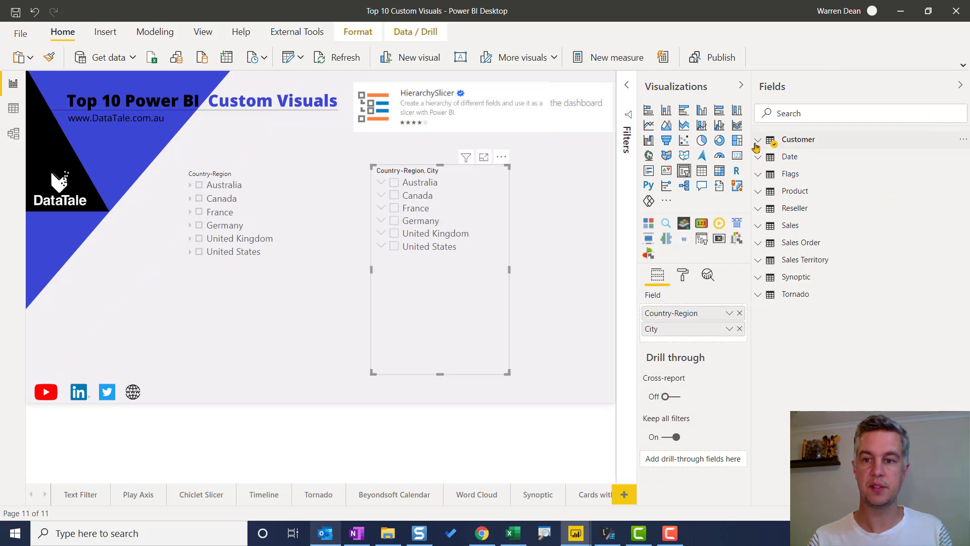
Add Postal Code from the Customer table as a third slicer level, then collapse Australia
{"action": "left_click", "coordinate": [758, 140]}
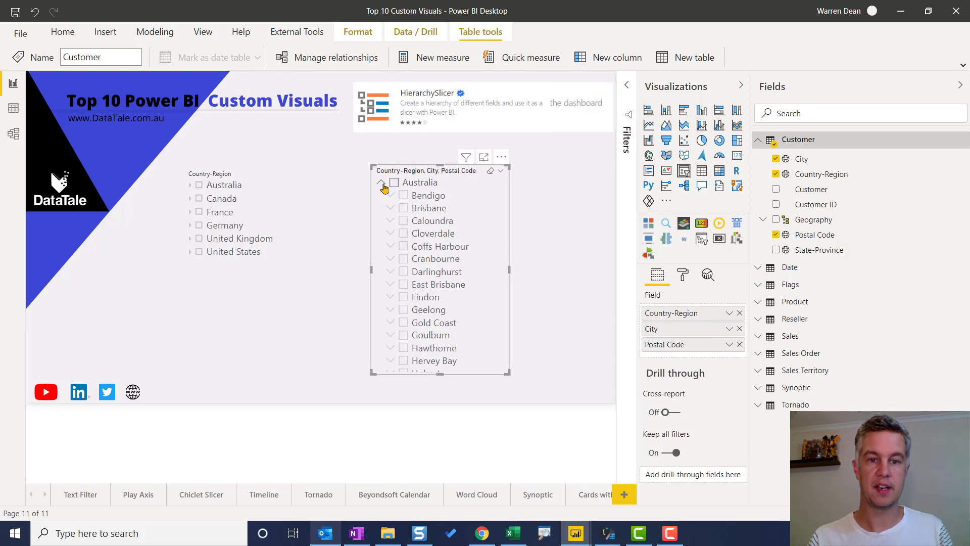
{"action": "left_click", "coordinate": [390, 195]}
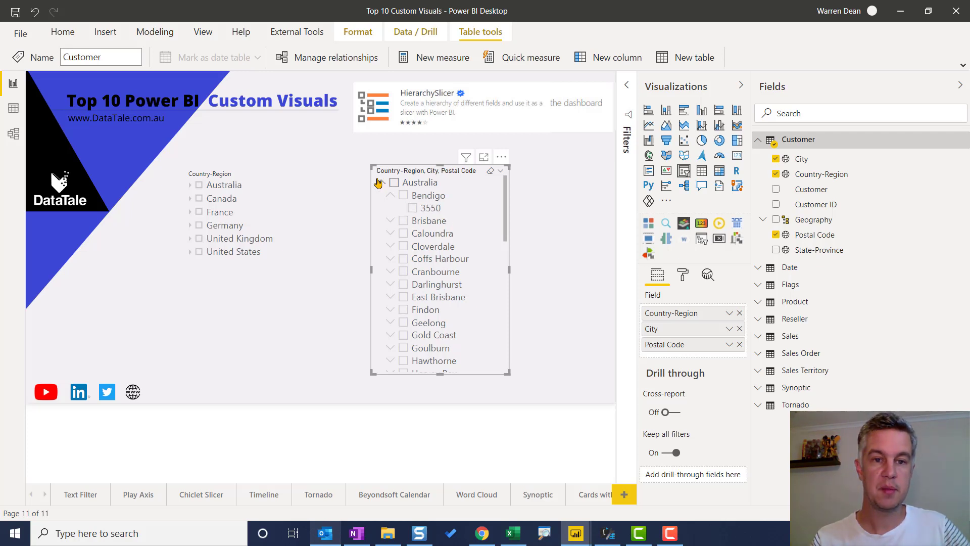
{"action": "left_click", "coordinate": [380, 182]}
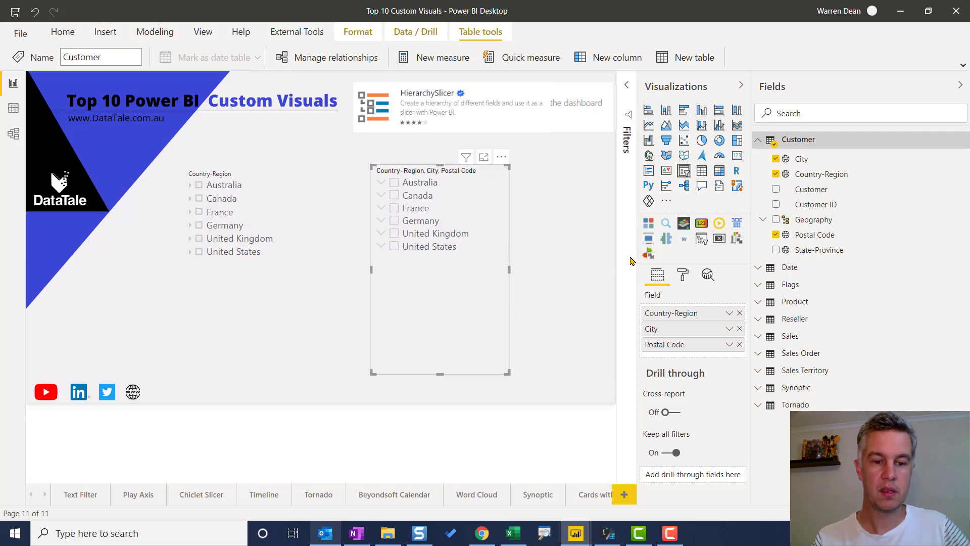
{"action": "mouse_move", "coordinate": [402, 416]}
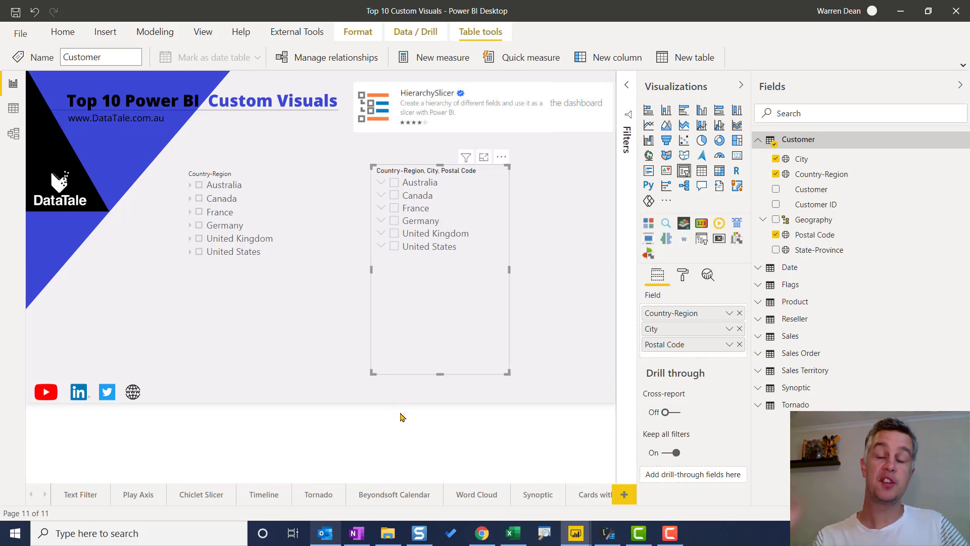